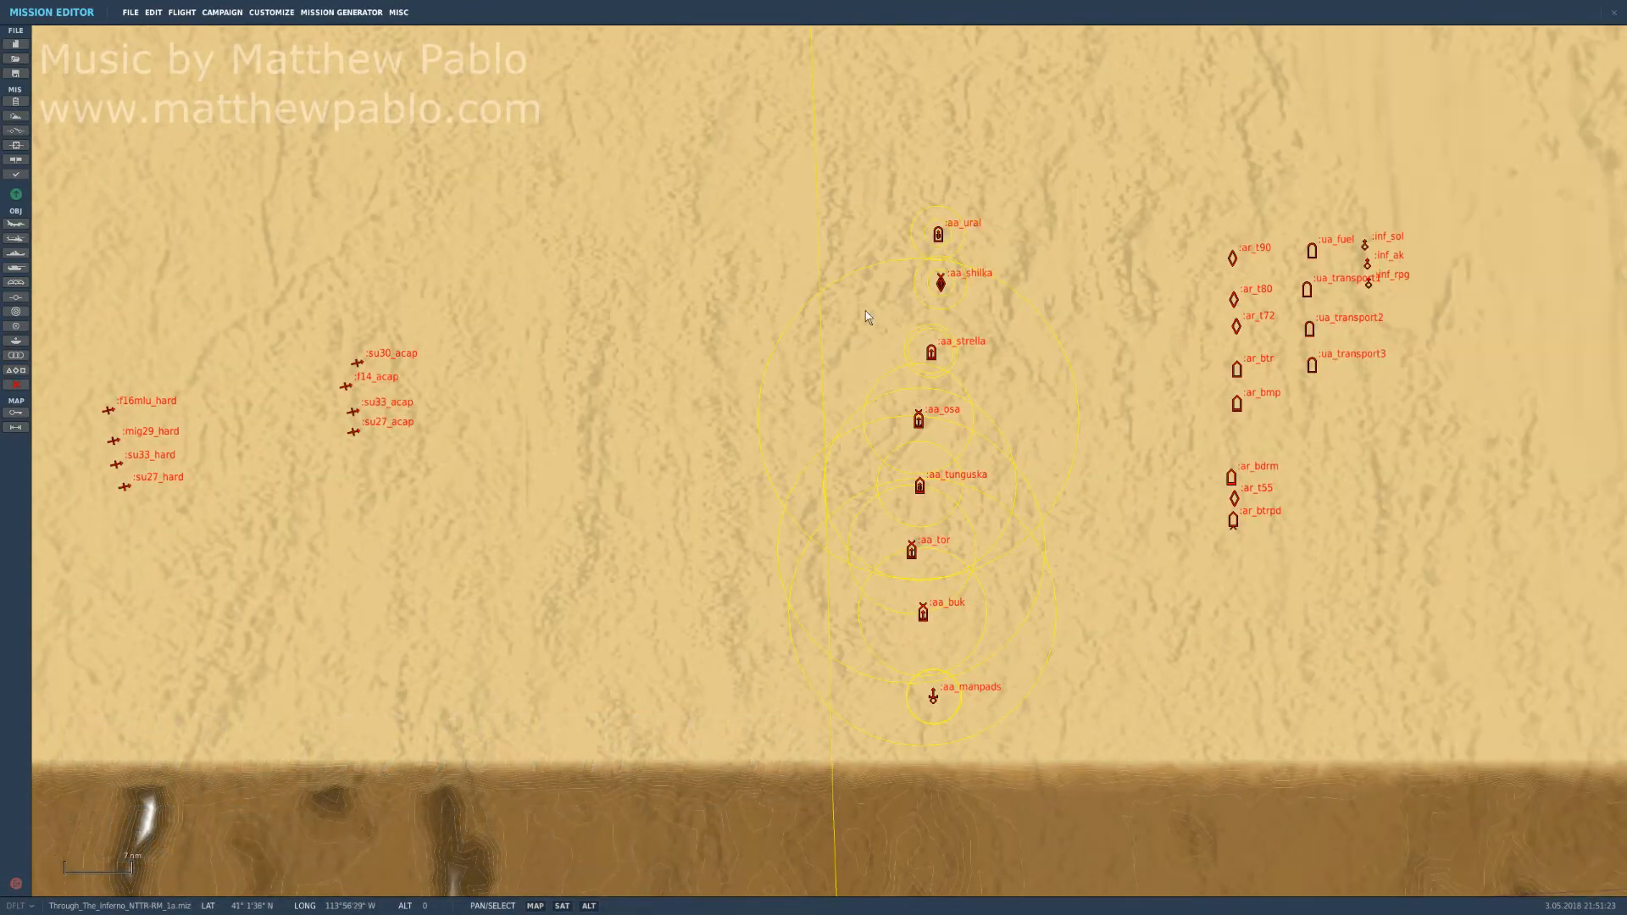
# Try selecting the aa_ural, aa_osa, aa_tunguska, aa_buk and other air defence groups.
pyautogui.click(937, 232)
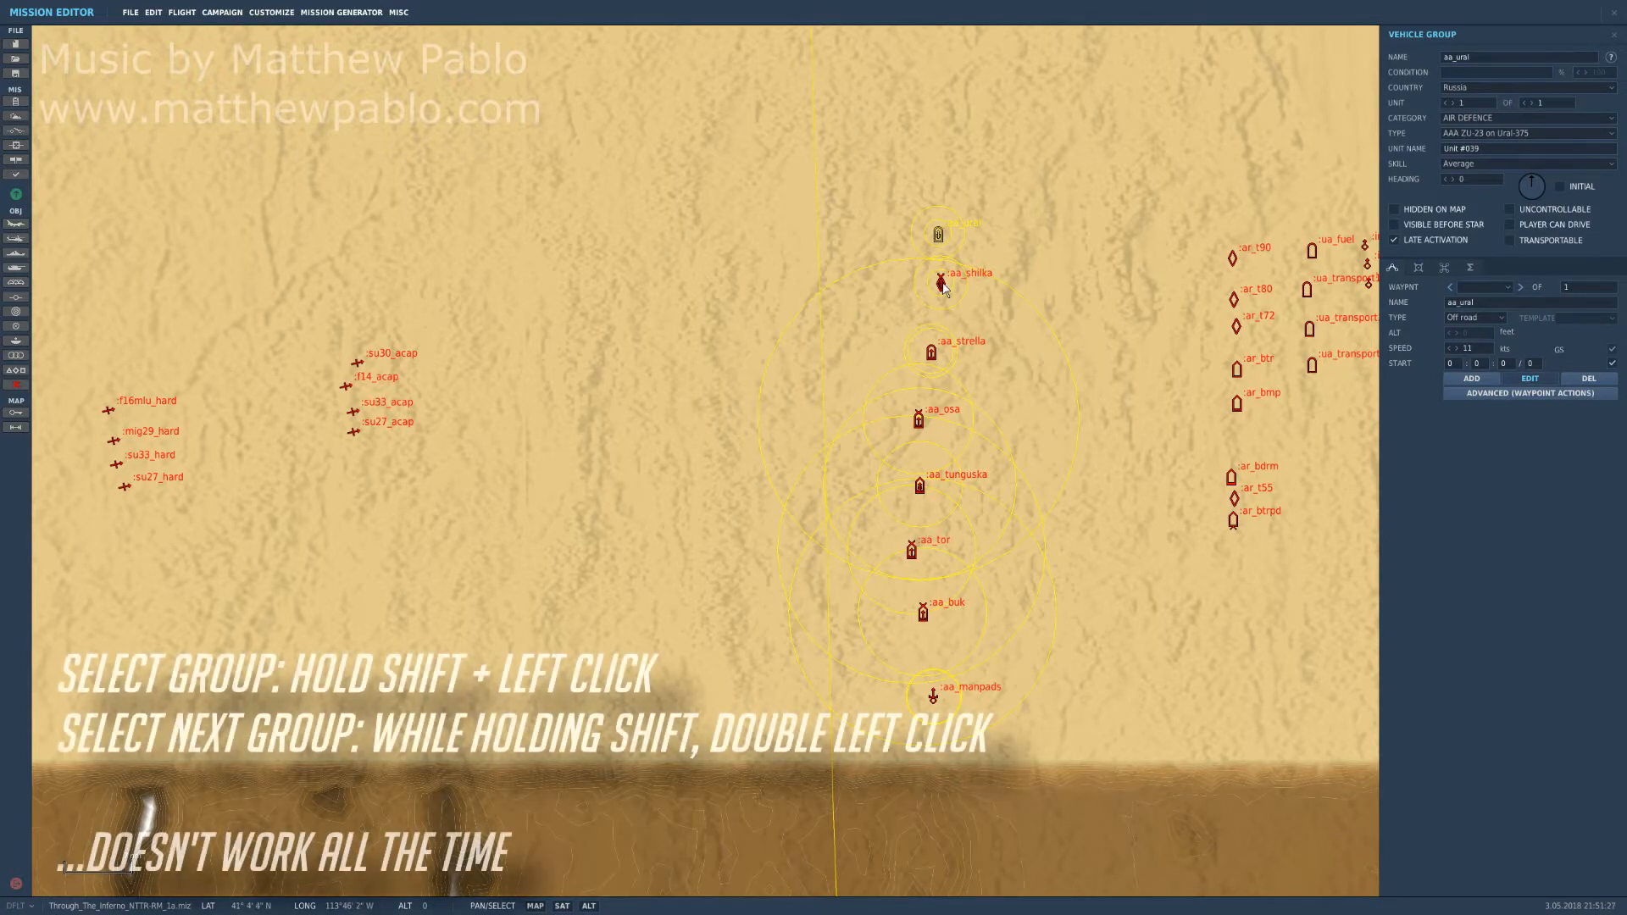
pyautogui.click(931, 350)
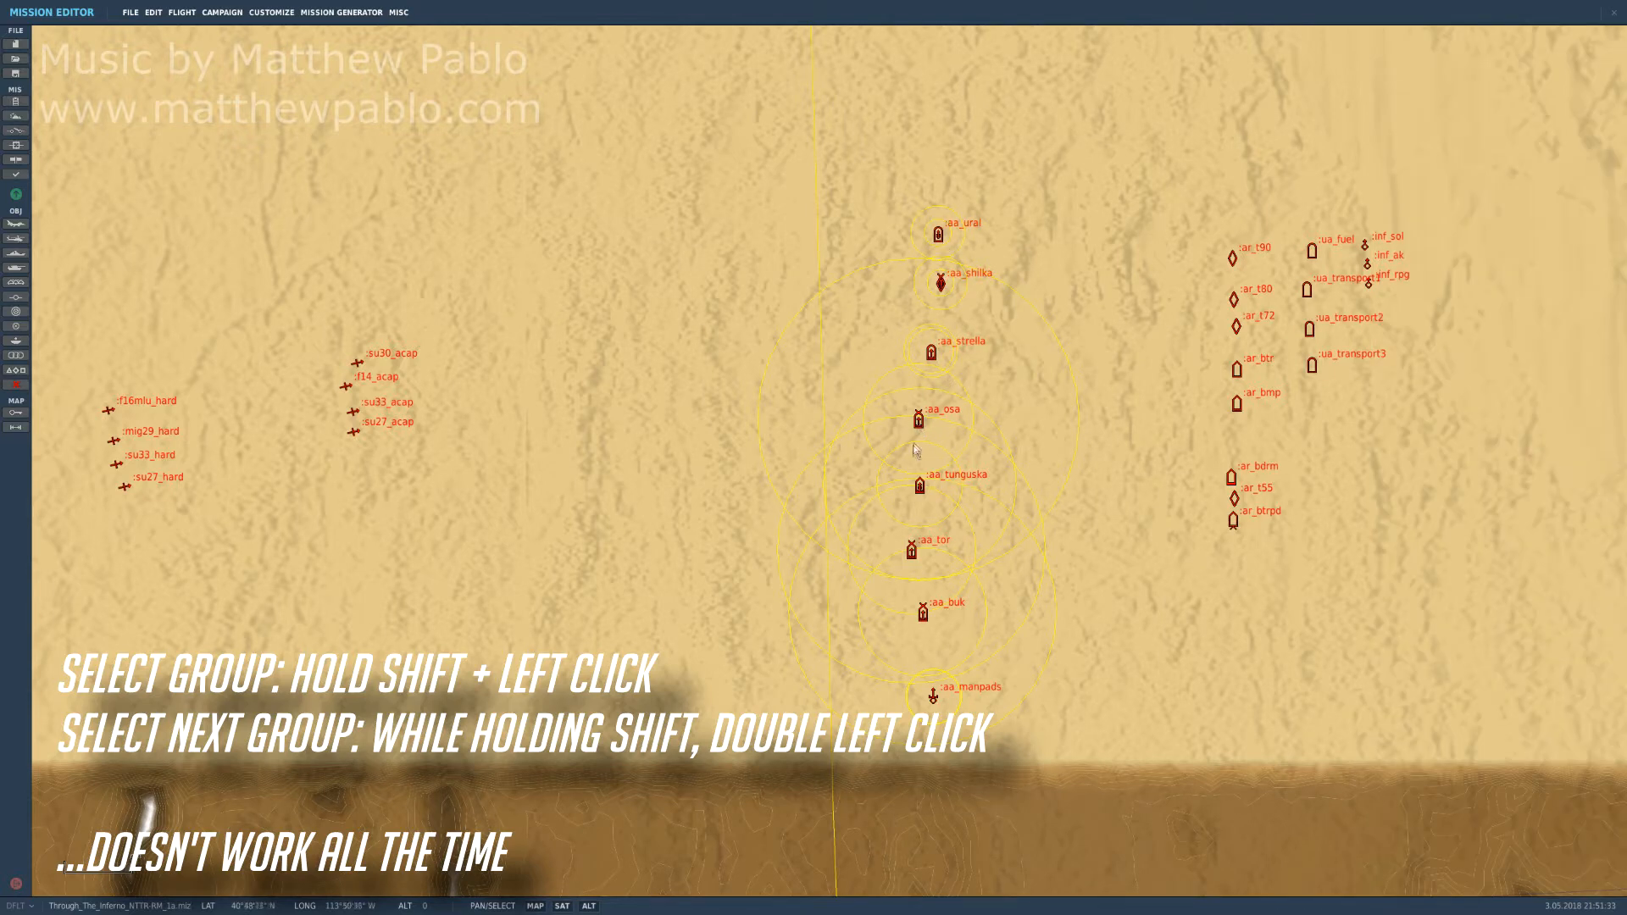
pyautogui.moveTo(999, 329)
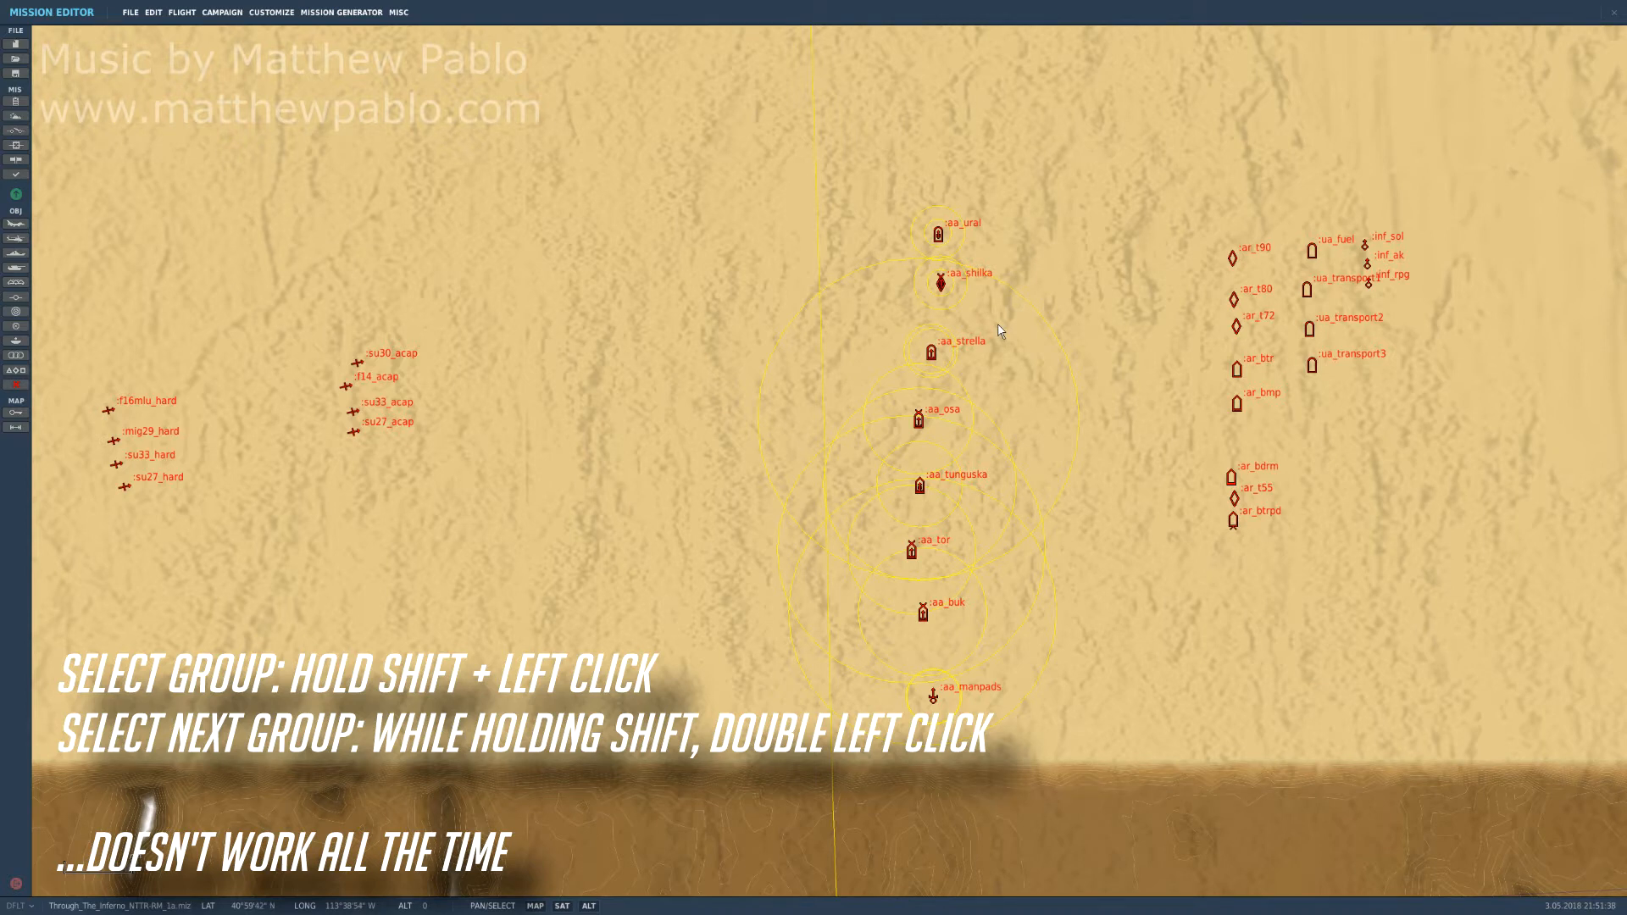
pyautogui.moveTo(946, 246)
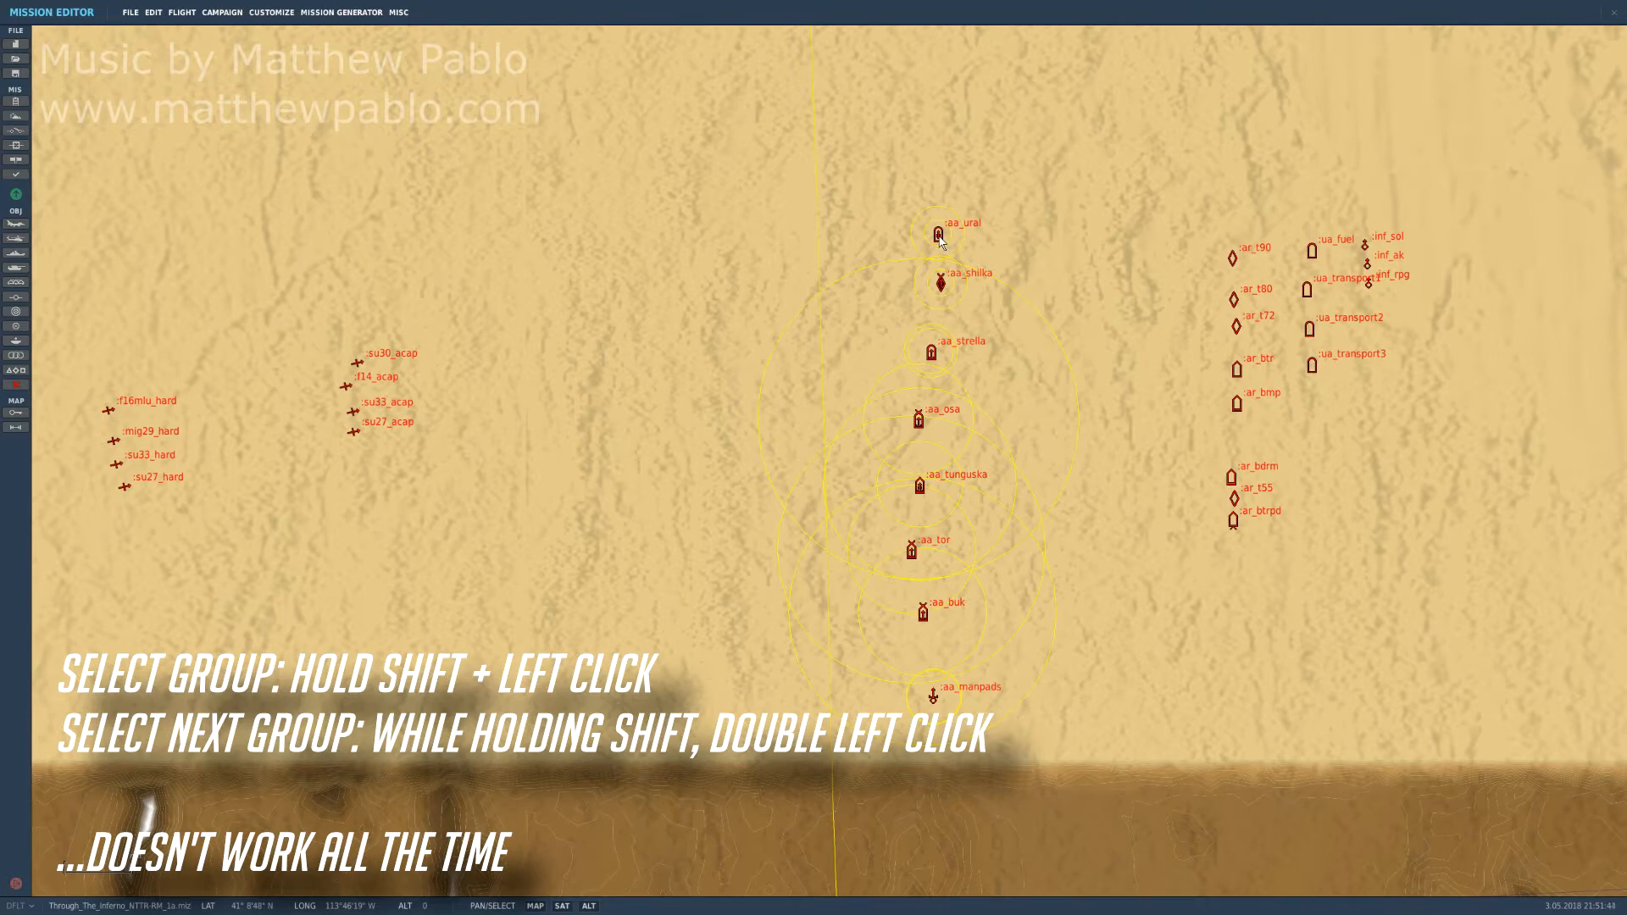
pyautogui.click(938, 282)
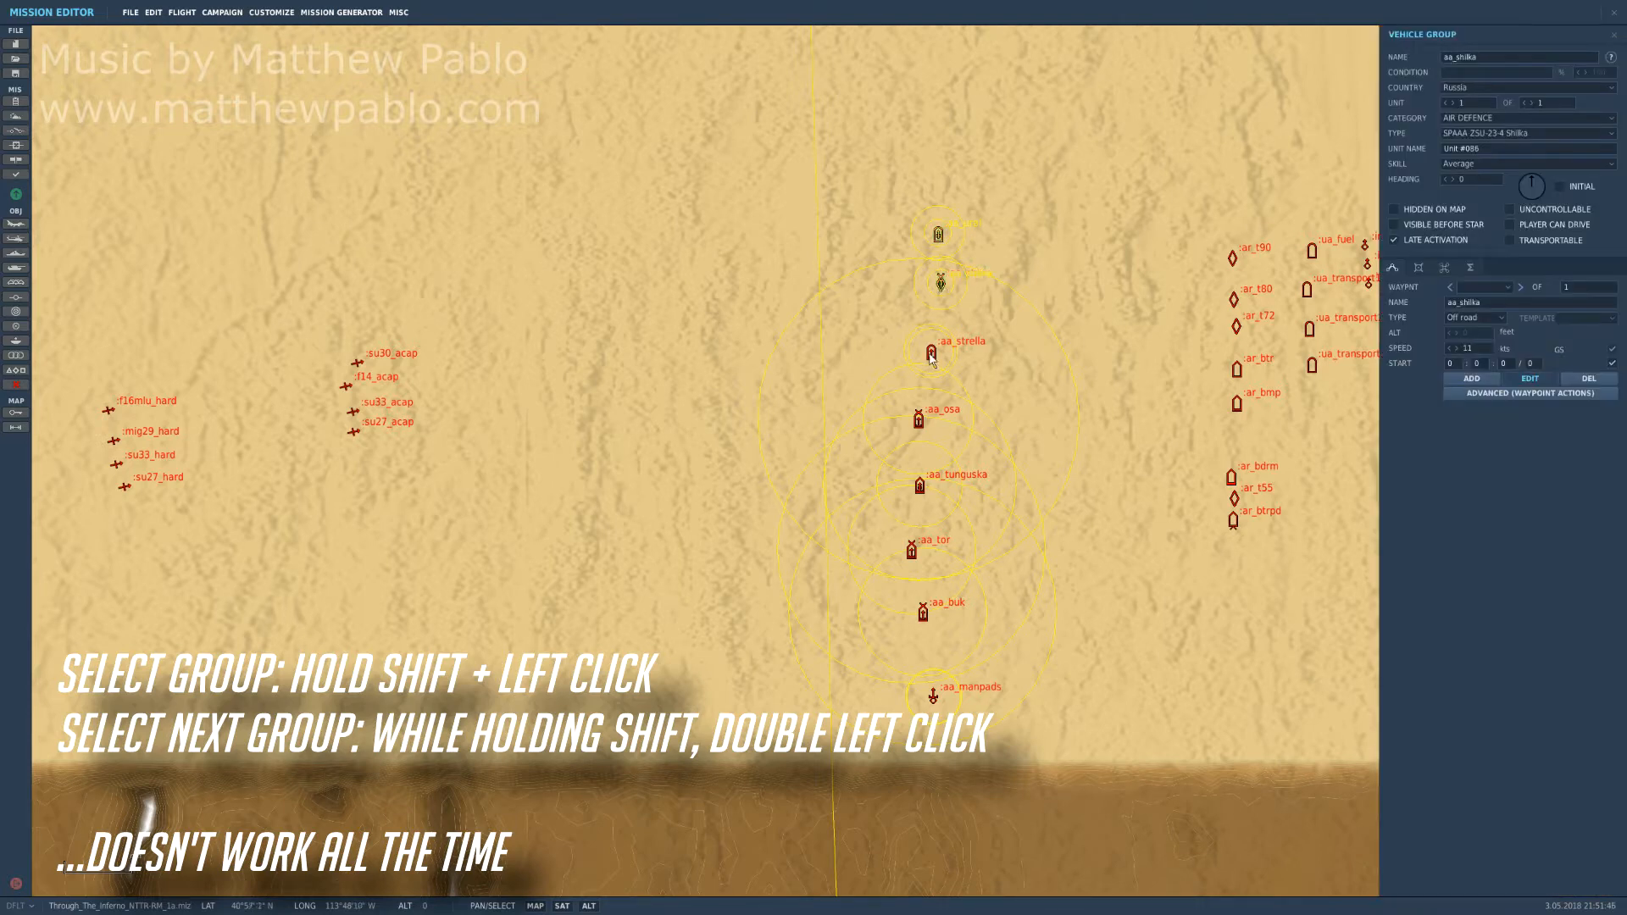
pyautogui.click(919, 421)
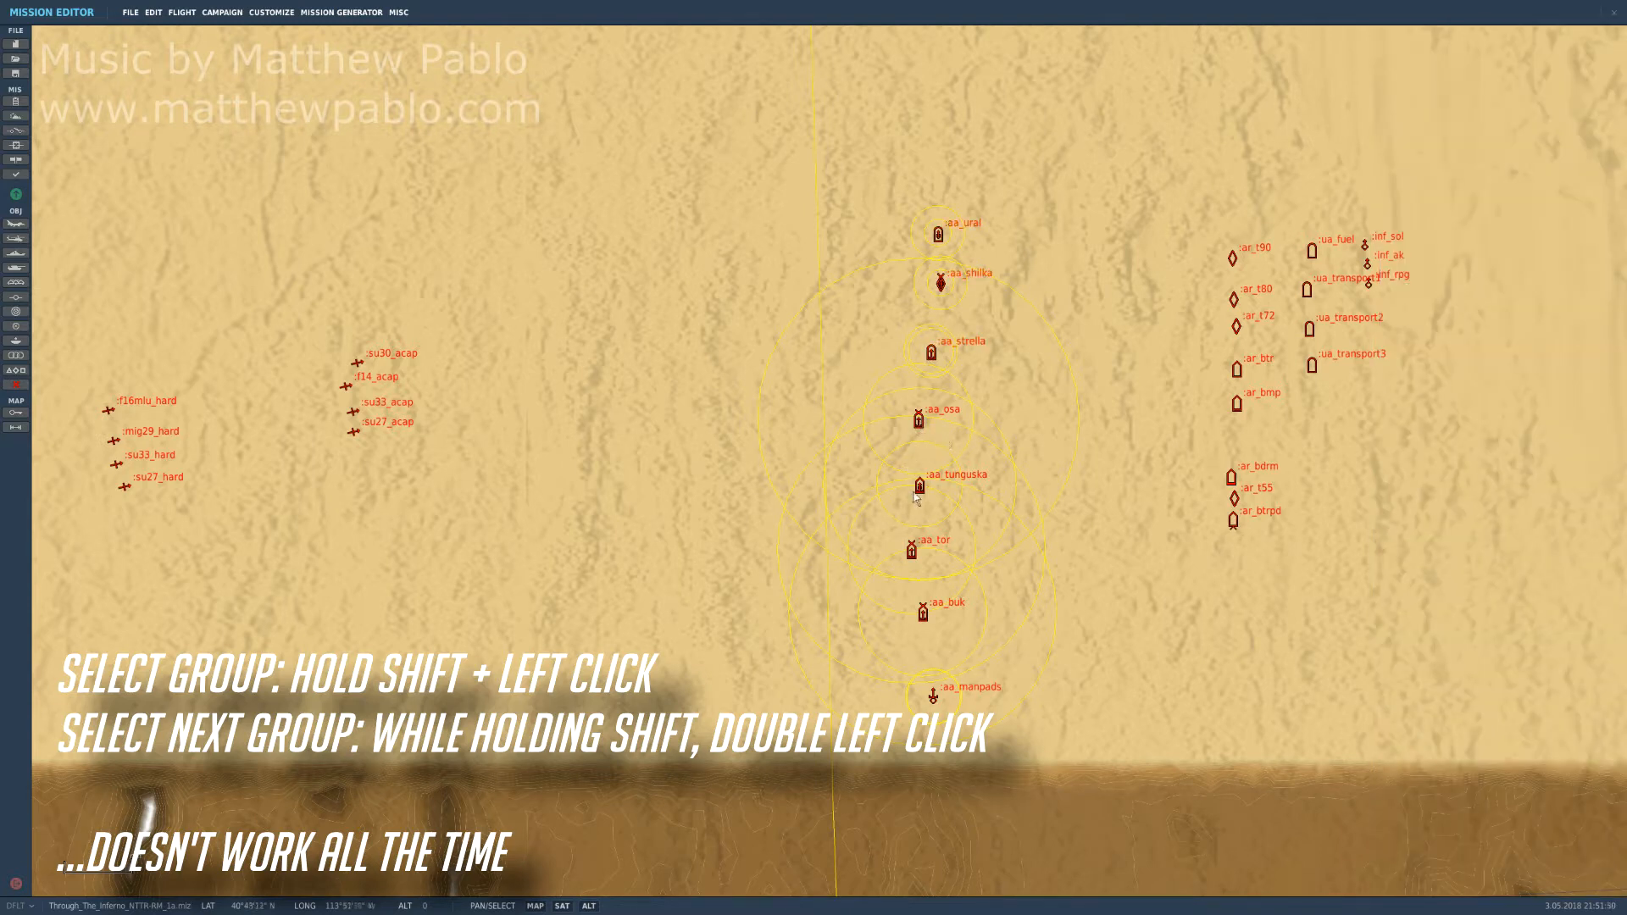
pyautogui.click(916, 420)
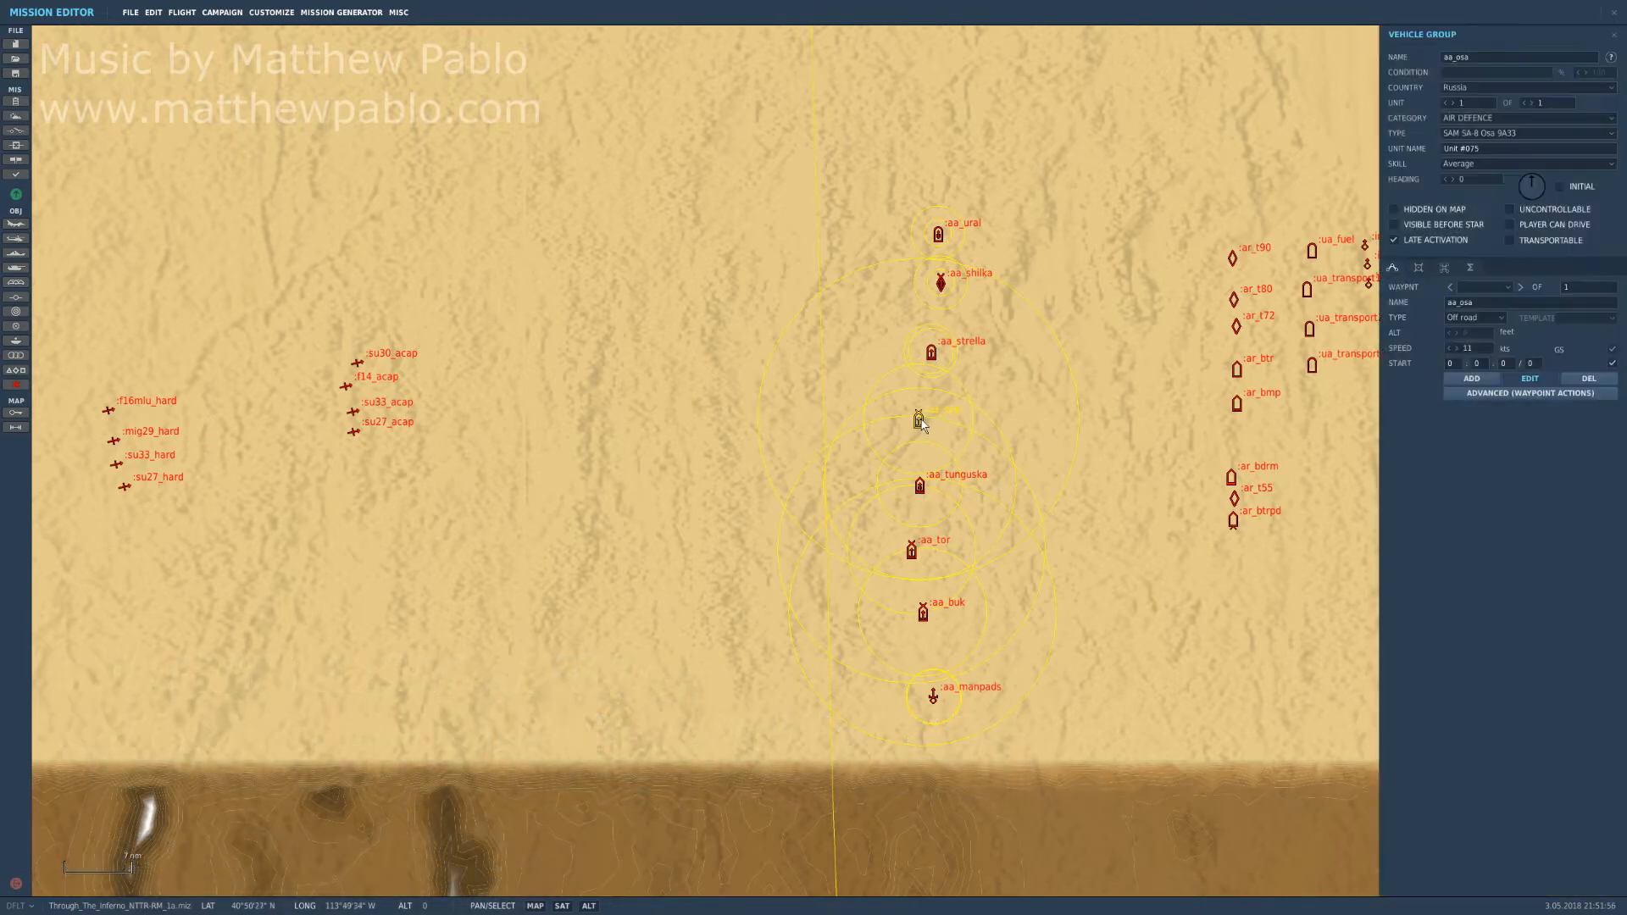
pyautogui.click(919, 484)
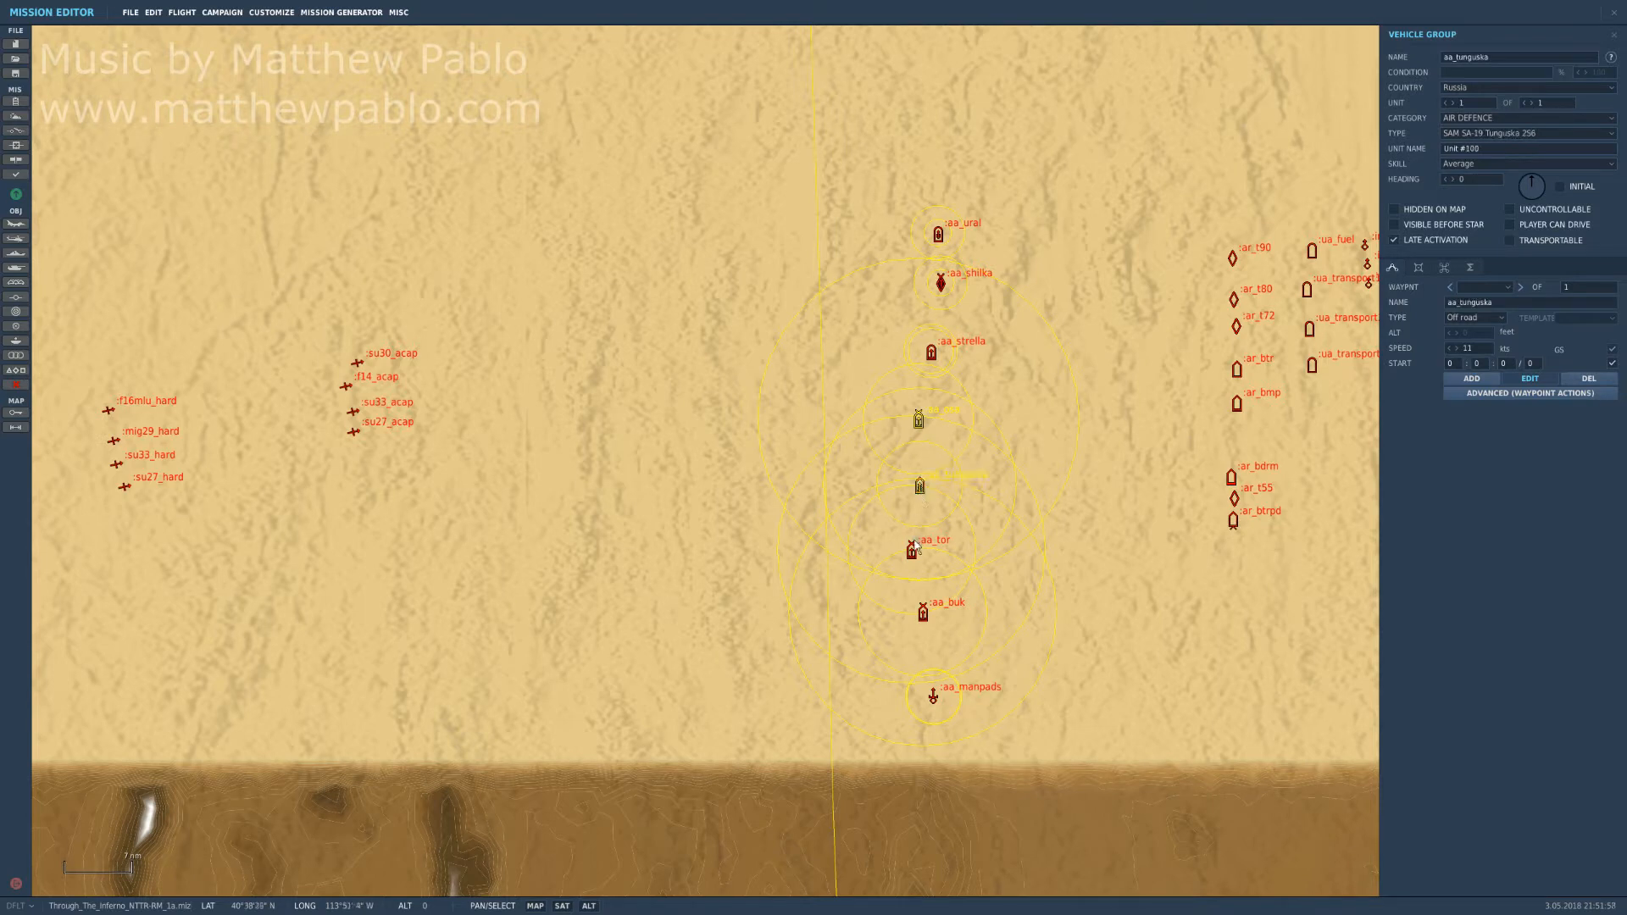
pyautogui.click(921, 609)
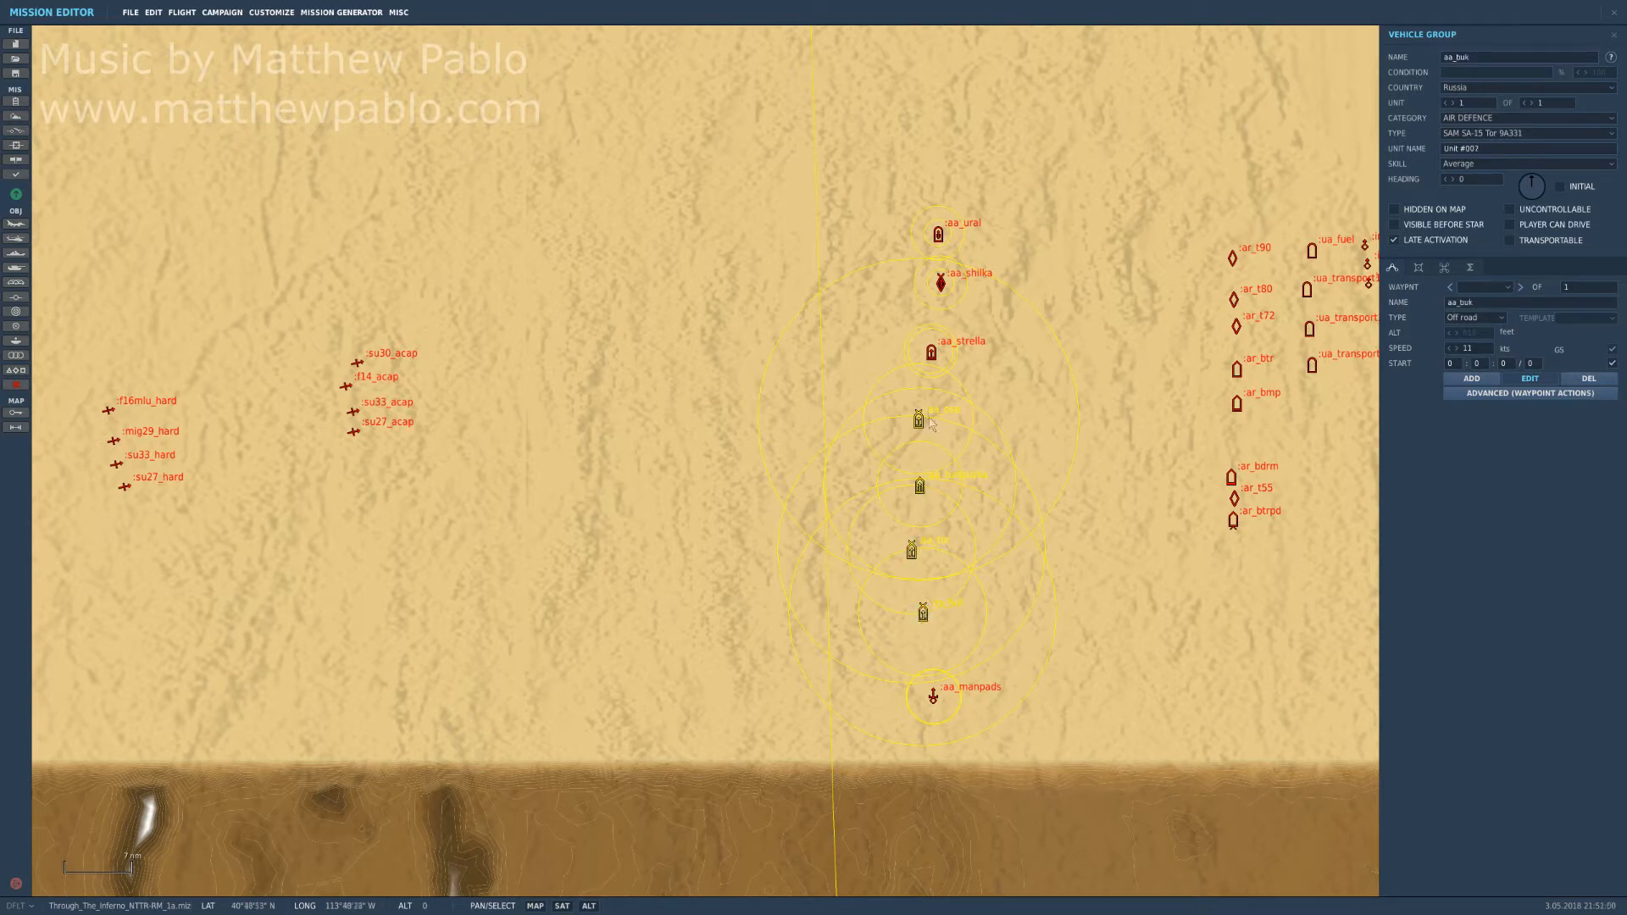
pyautogui.click(939, 283)
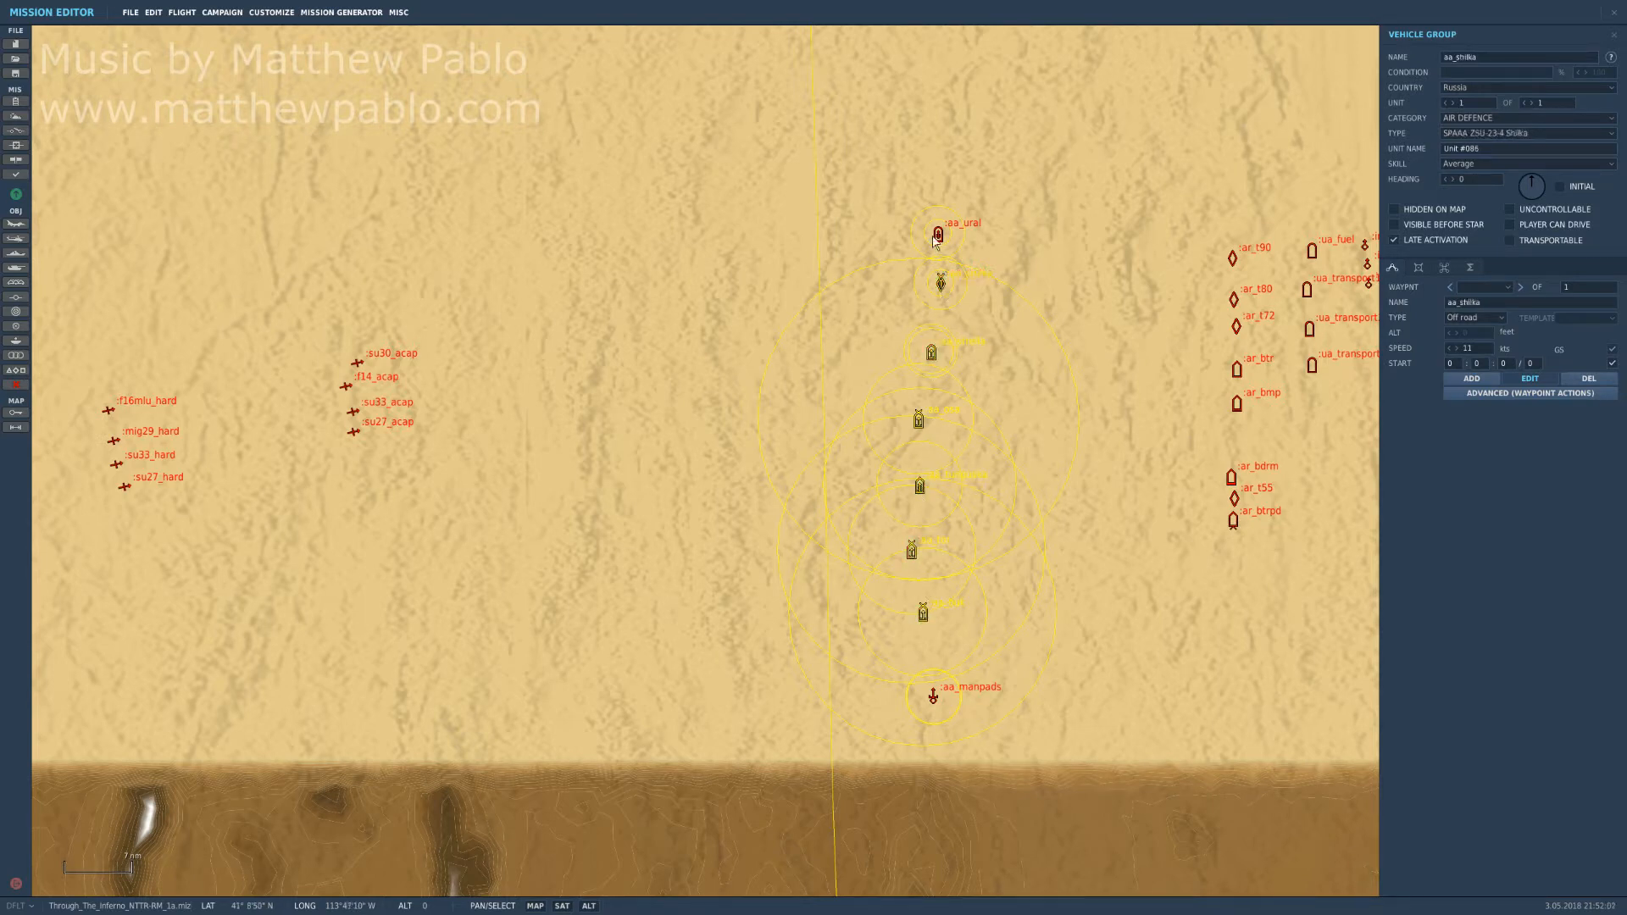
# Add the ar_t55, ar_bdrm, ar_btr and ar_bmp armour groups, then clear the selection.
pyautogui.click(930, 695)
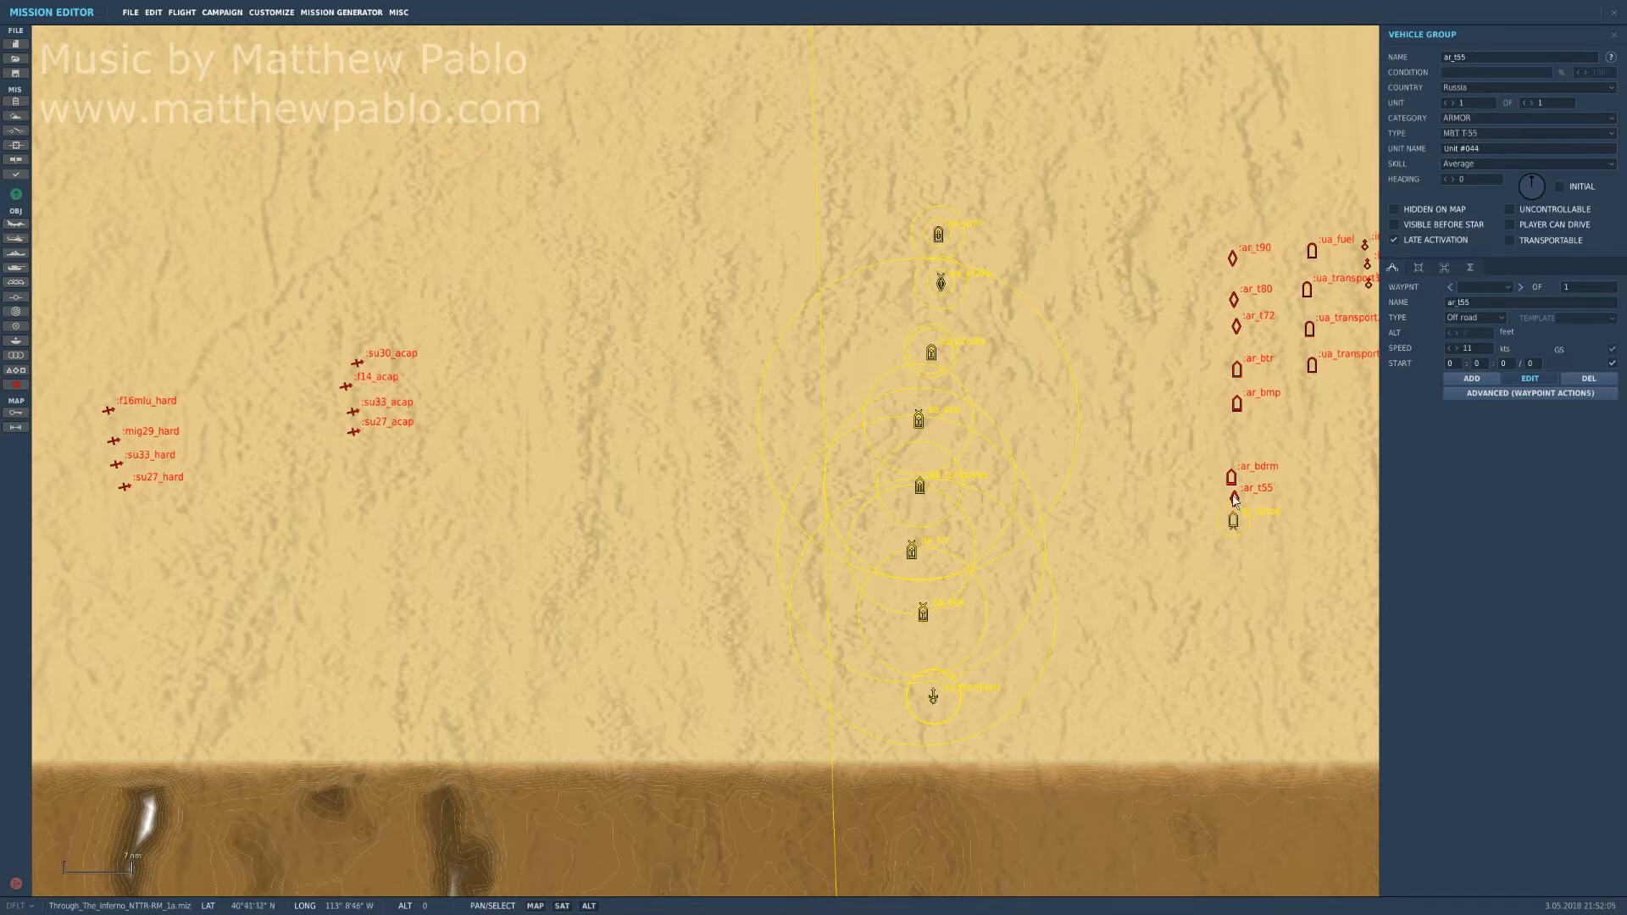
pyautogui.click(1231, 477)
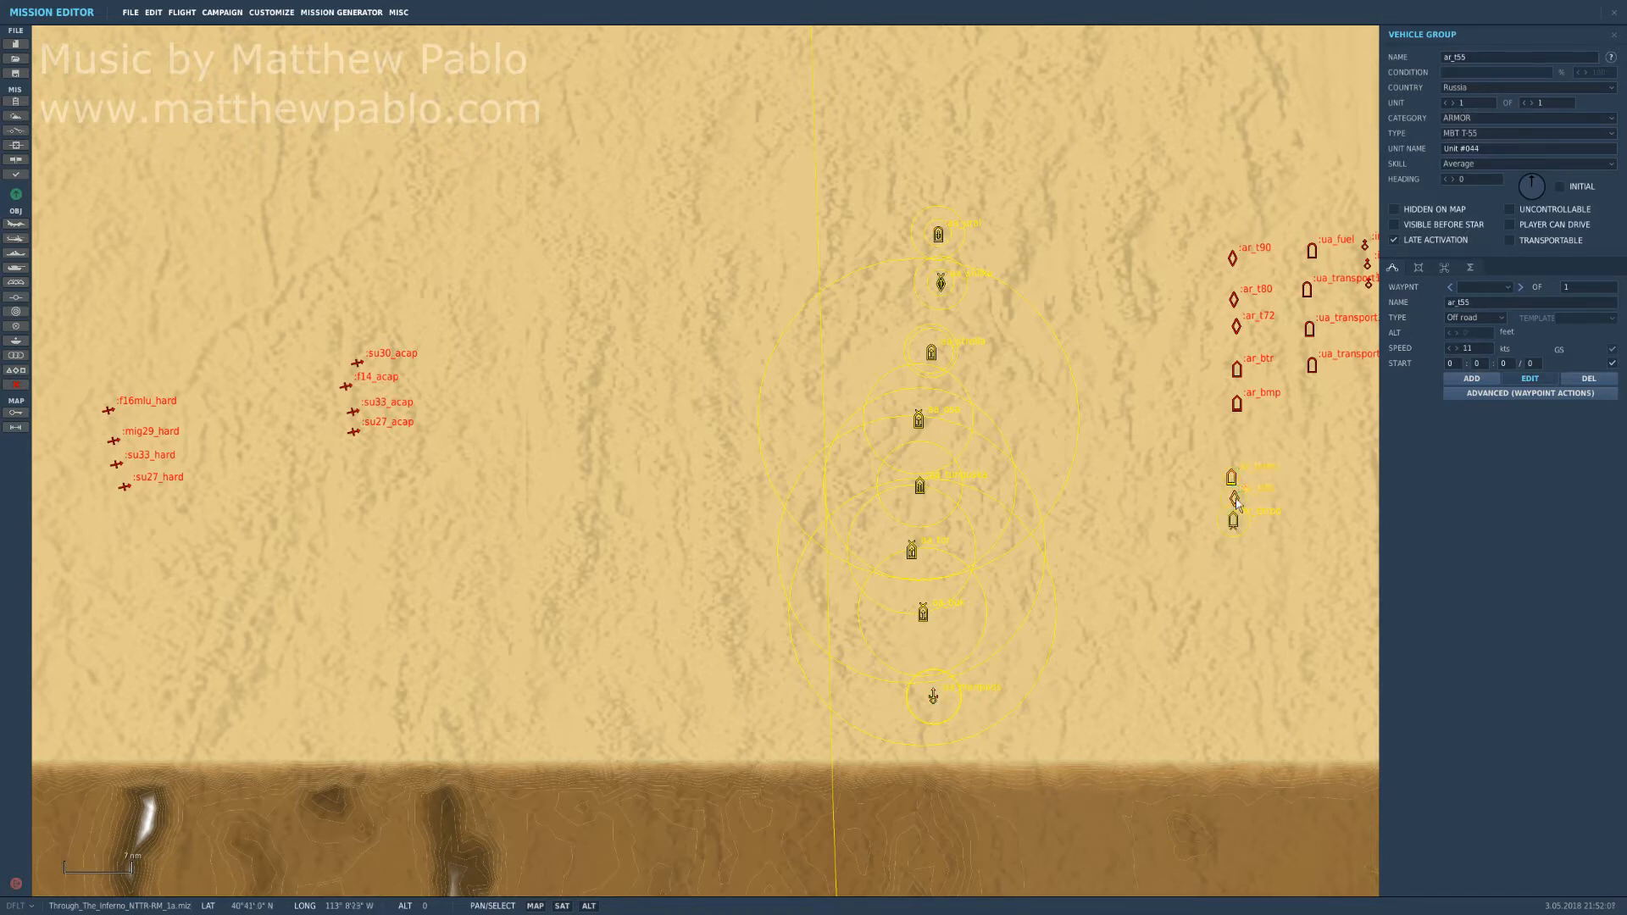
pyautogui.click(1233, 369)
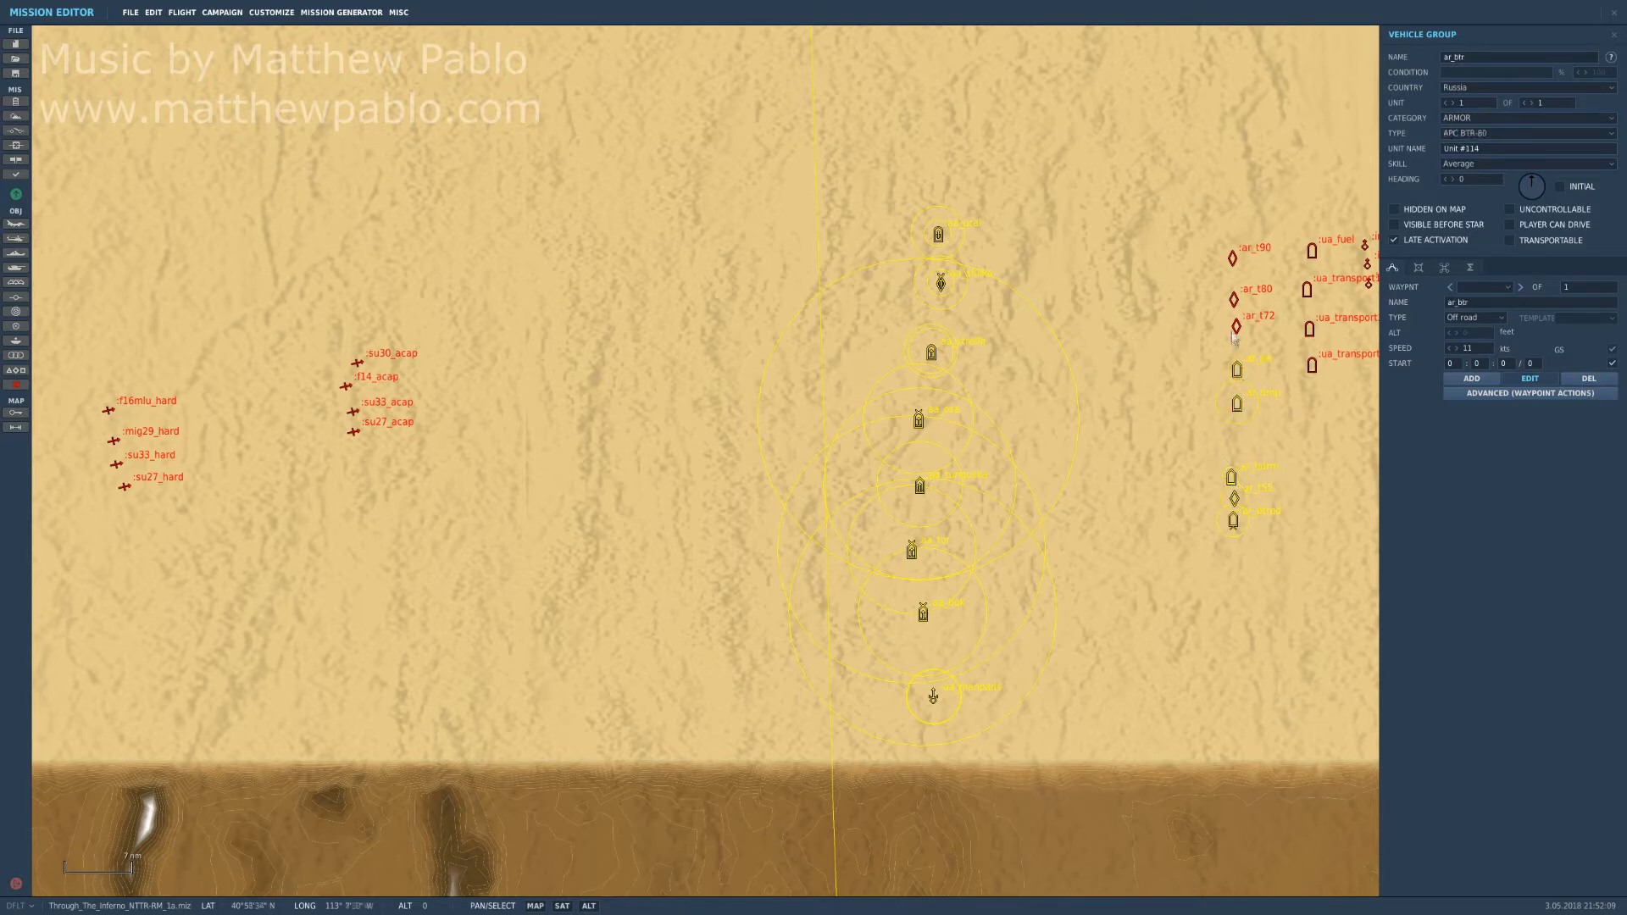
pyautogui.click(1233, 288)
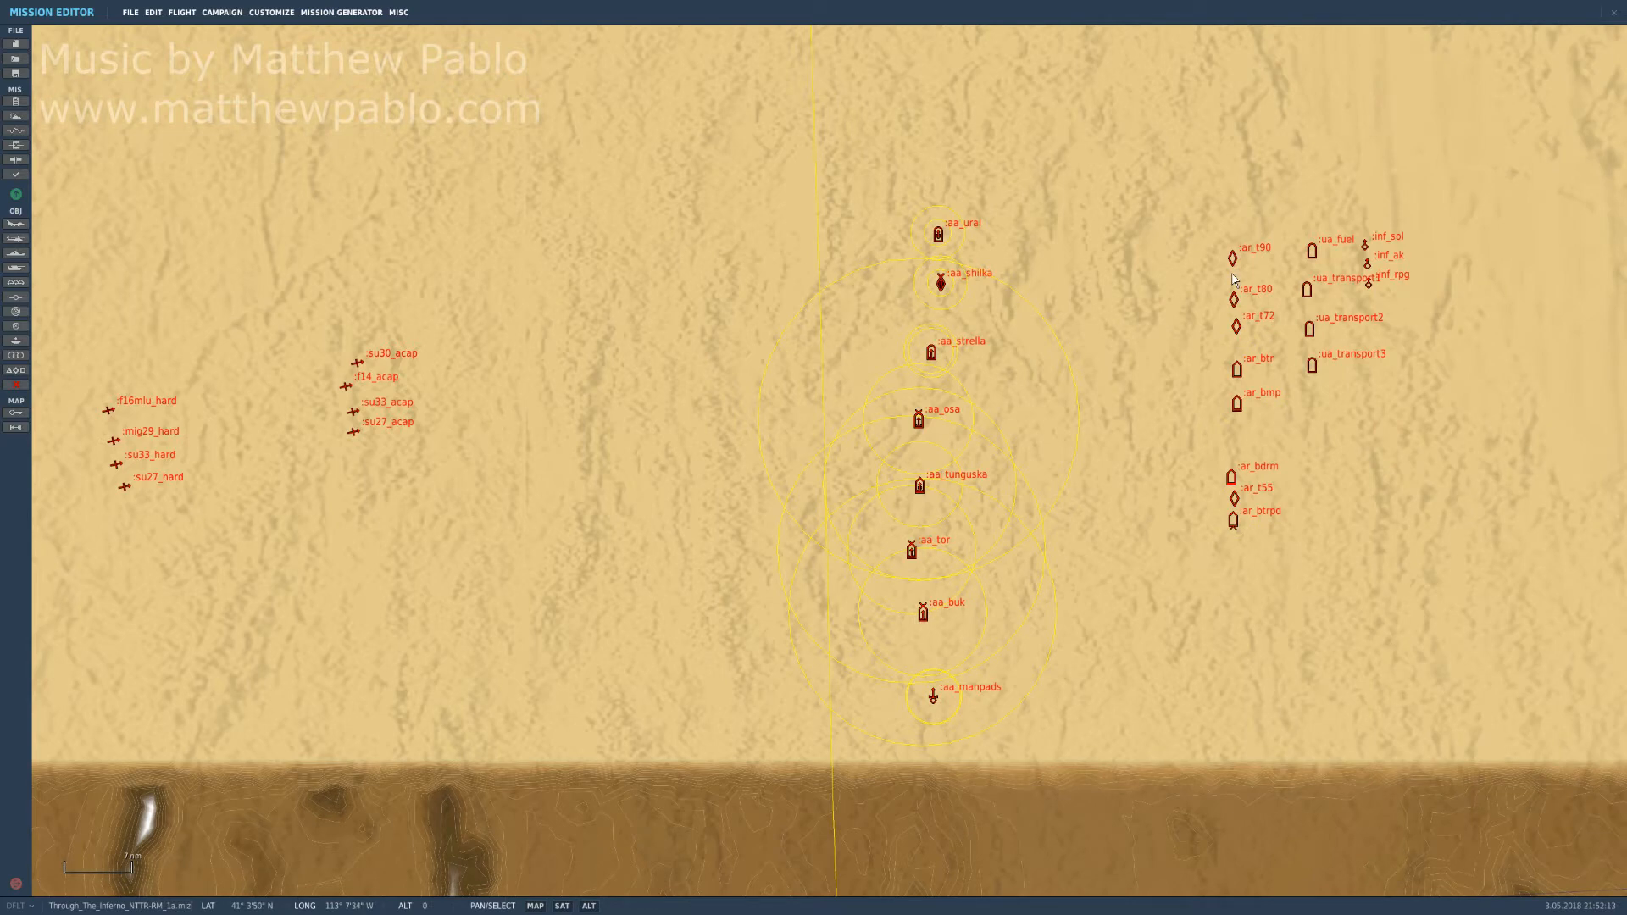
pyautogui.moveTo(1372, 231)
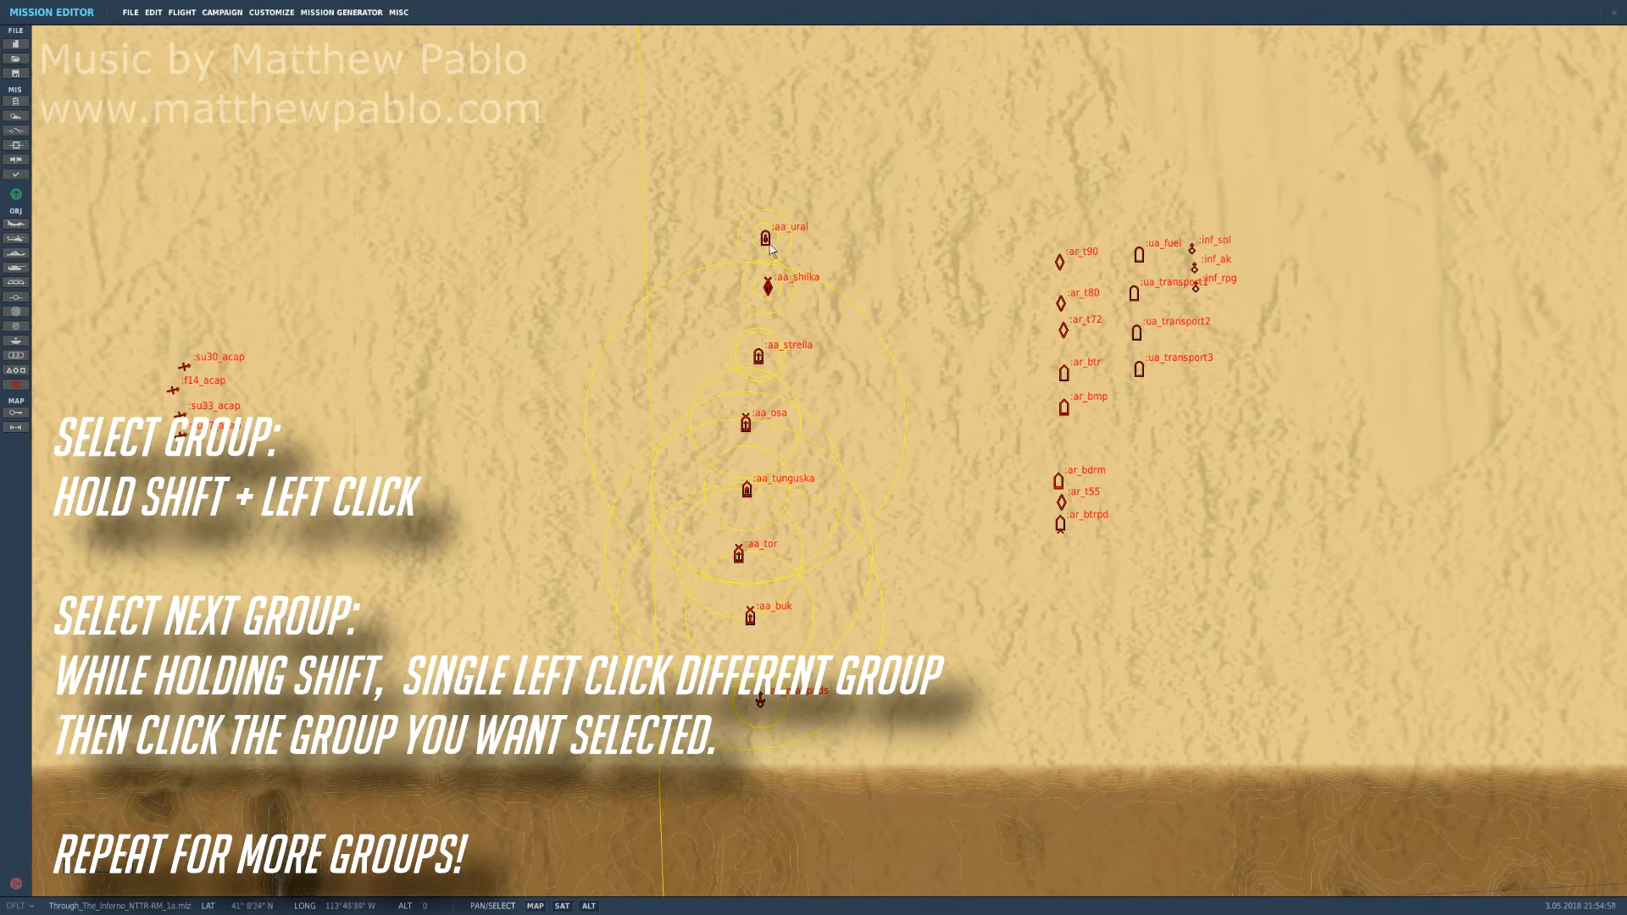
# Reselect the aa_ural, aa_shilka, aa_osa, aa_strella, aa_tunguska, aa_tor and aa_buk groups.
pyautogui.click(766, 237)
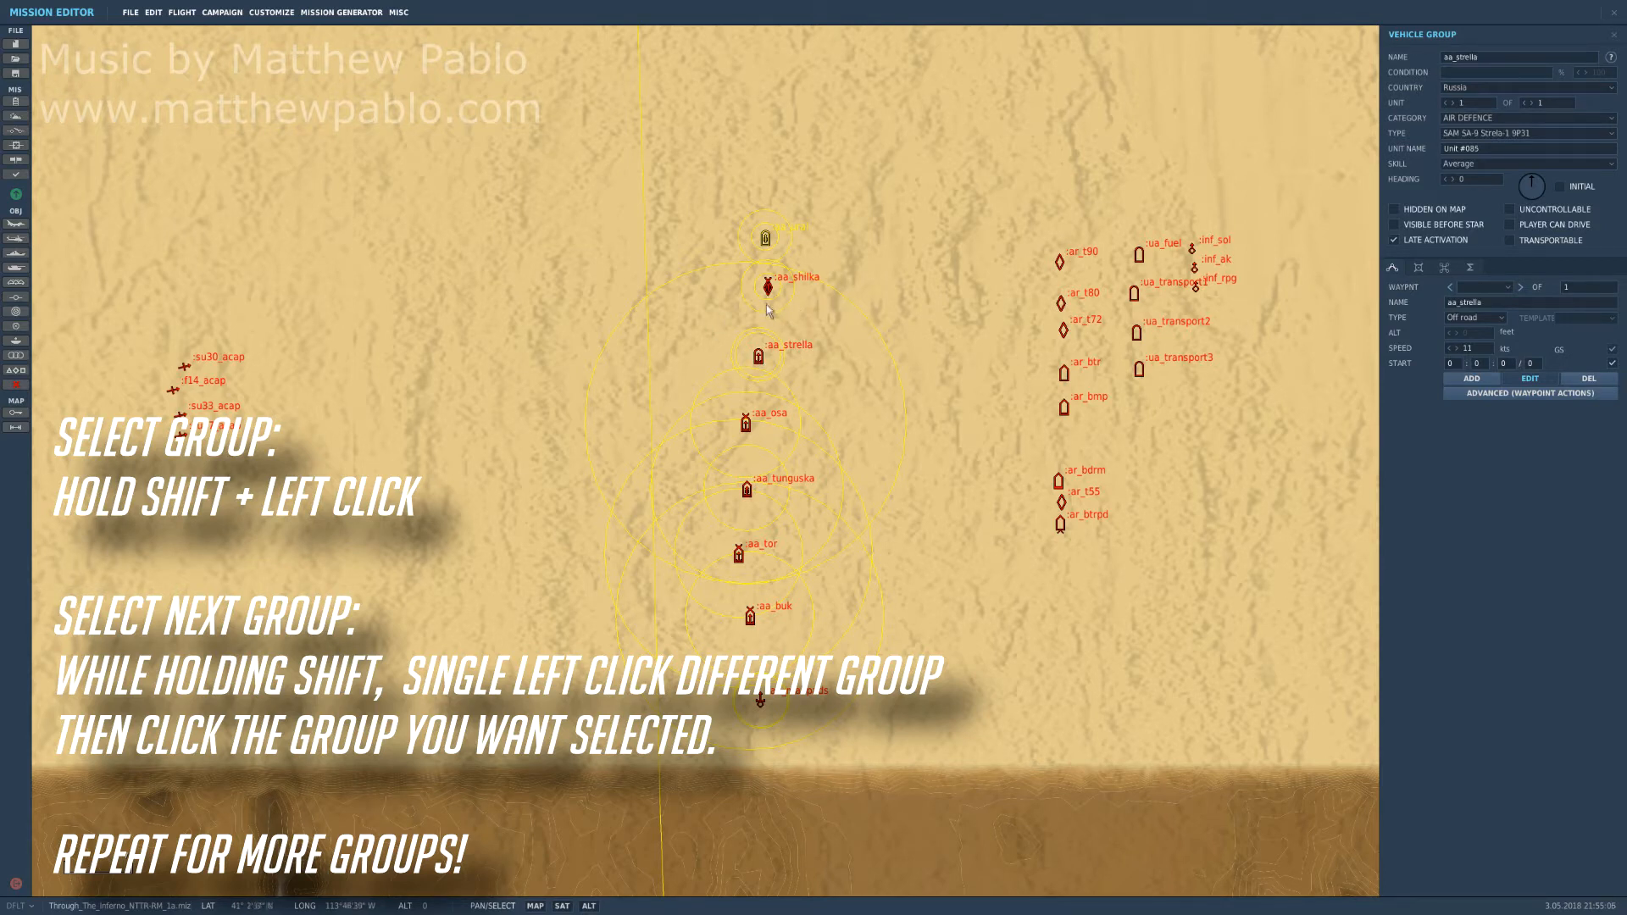
pyautogui.click(766, 288)
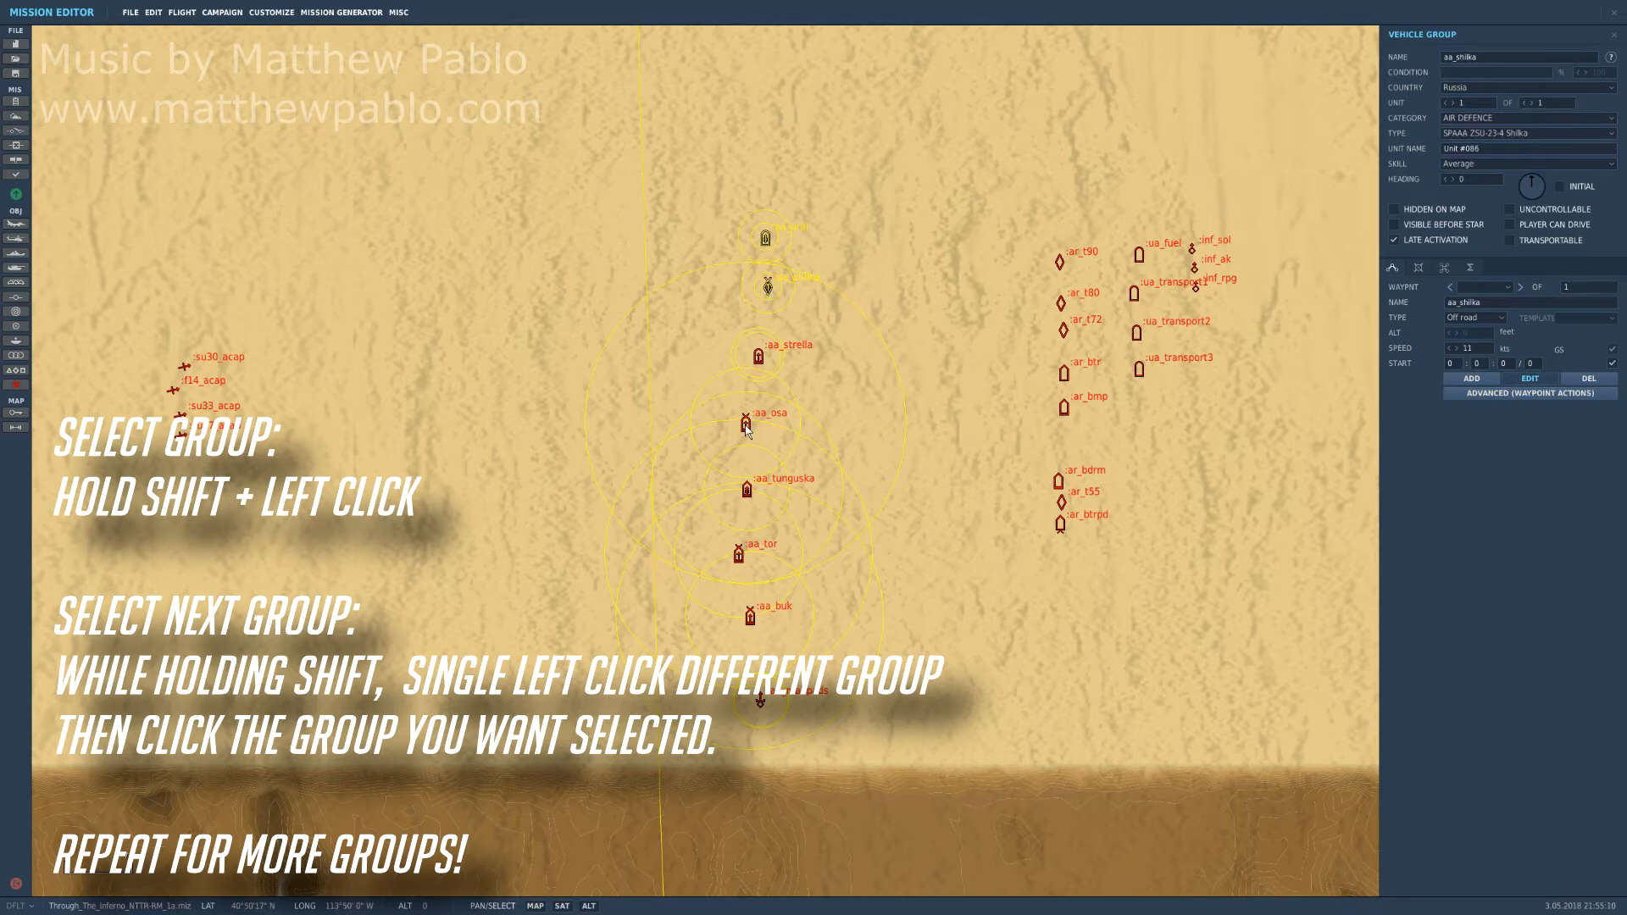
pyautogui.click(745, 420)
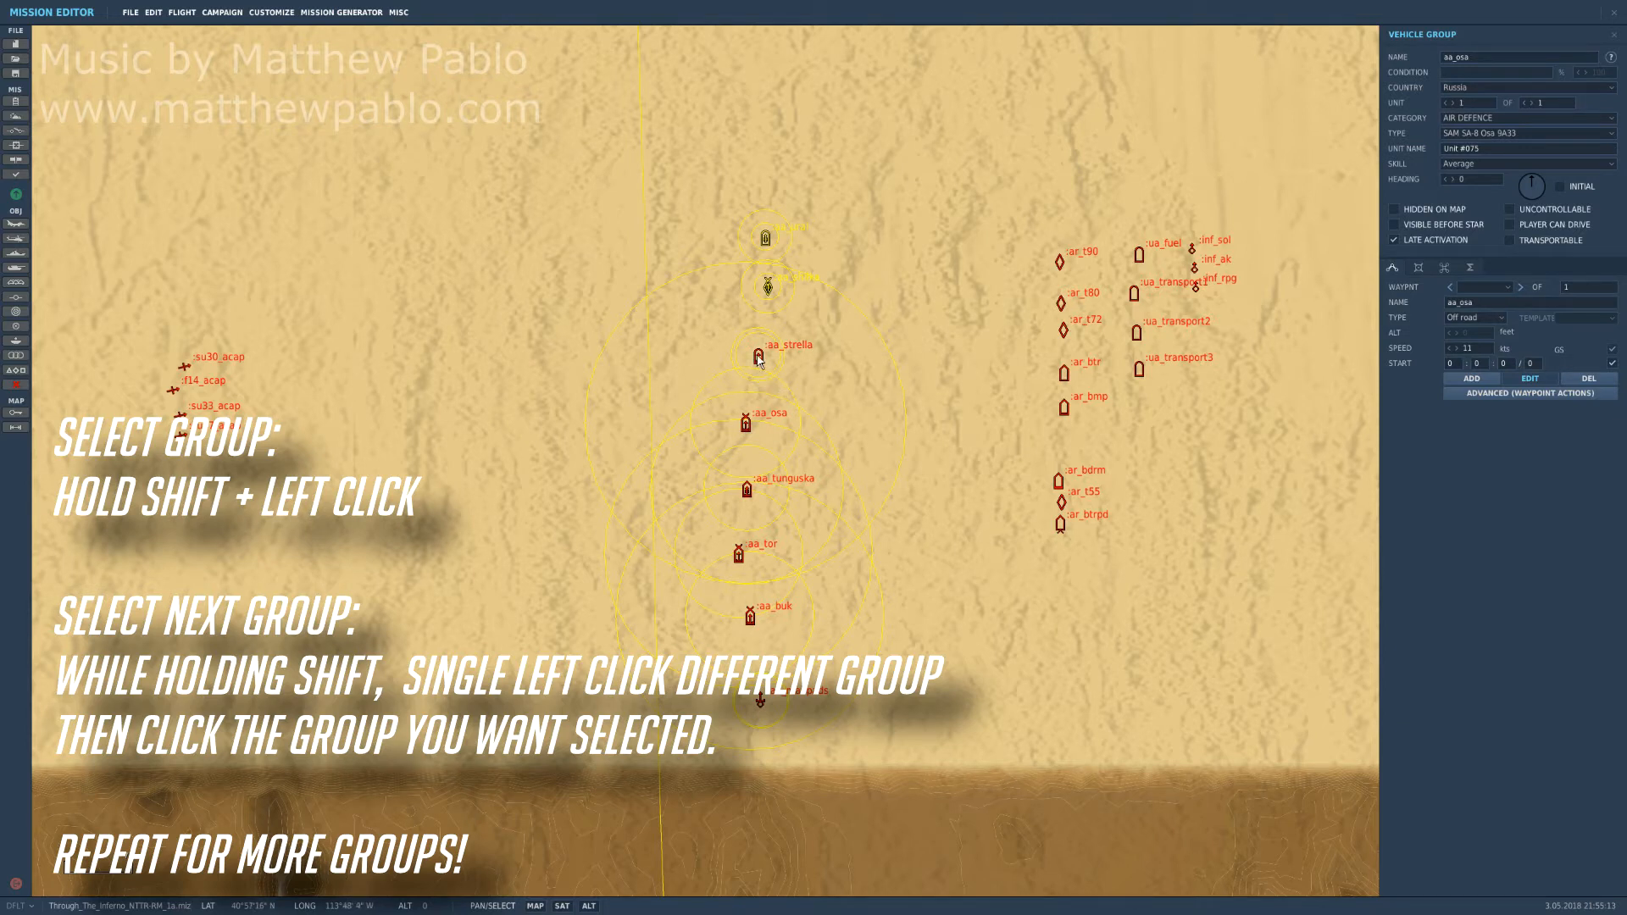
pyautogui.click(757, 352)
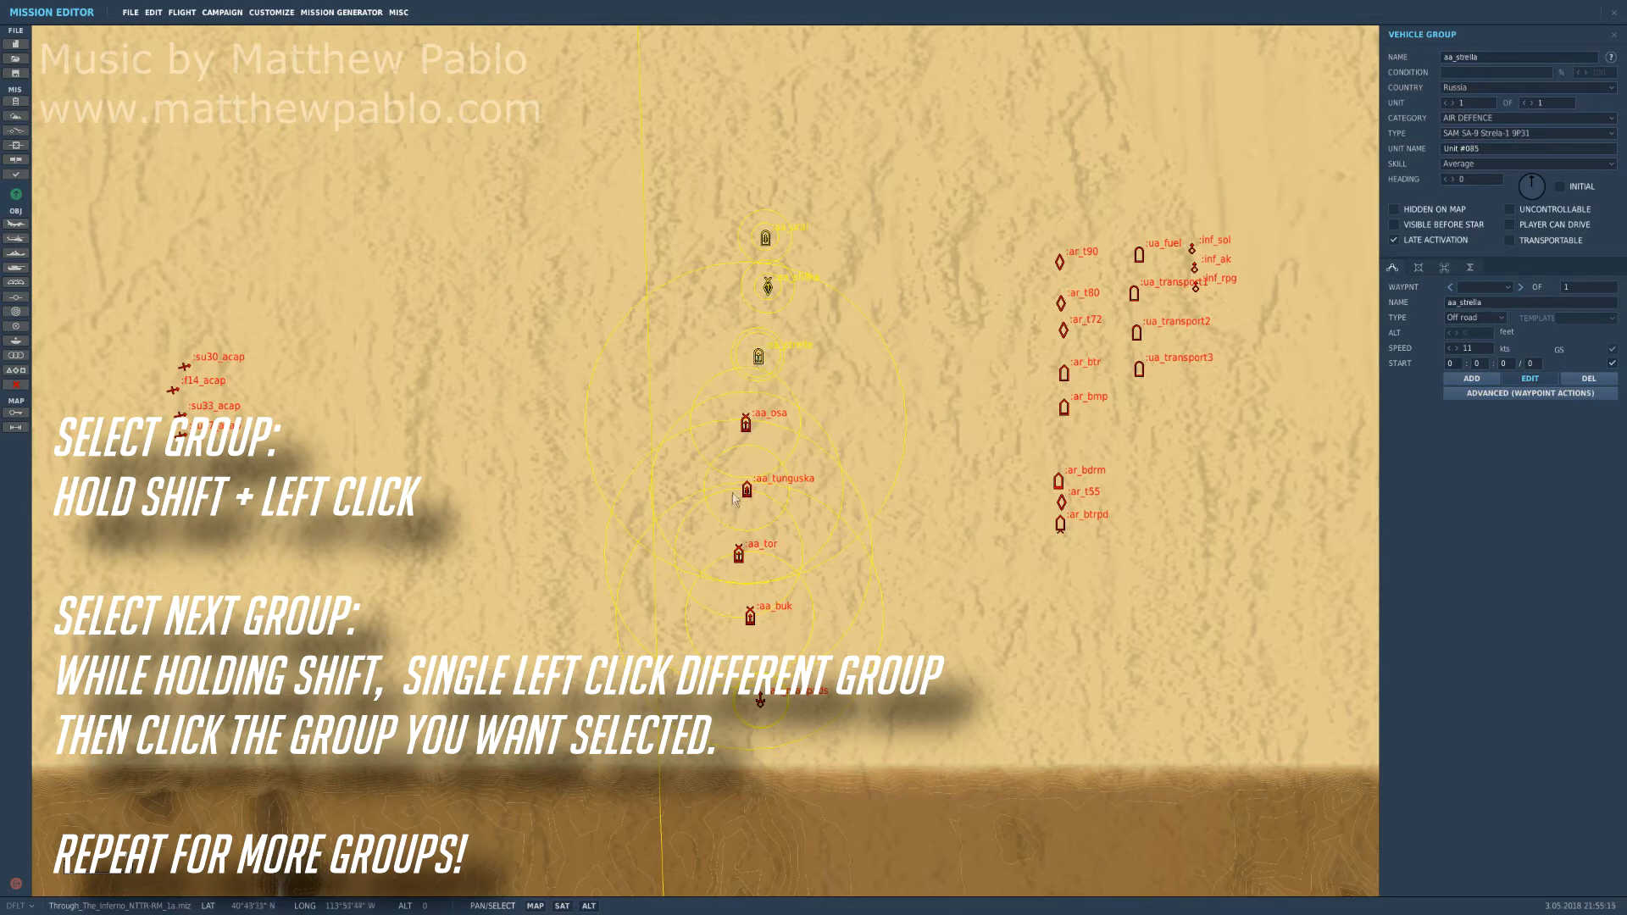
pyautogui.moveTo(749, 494)
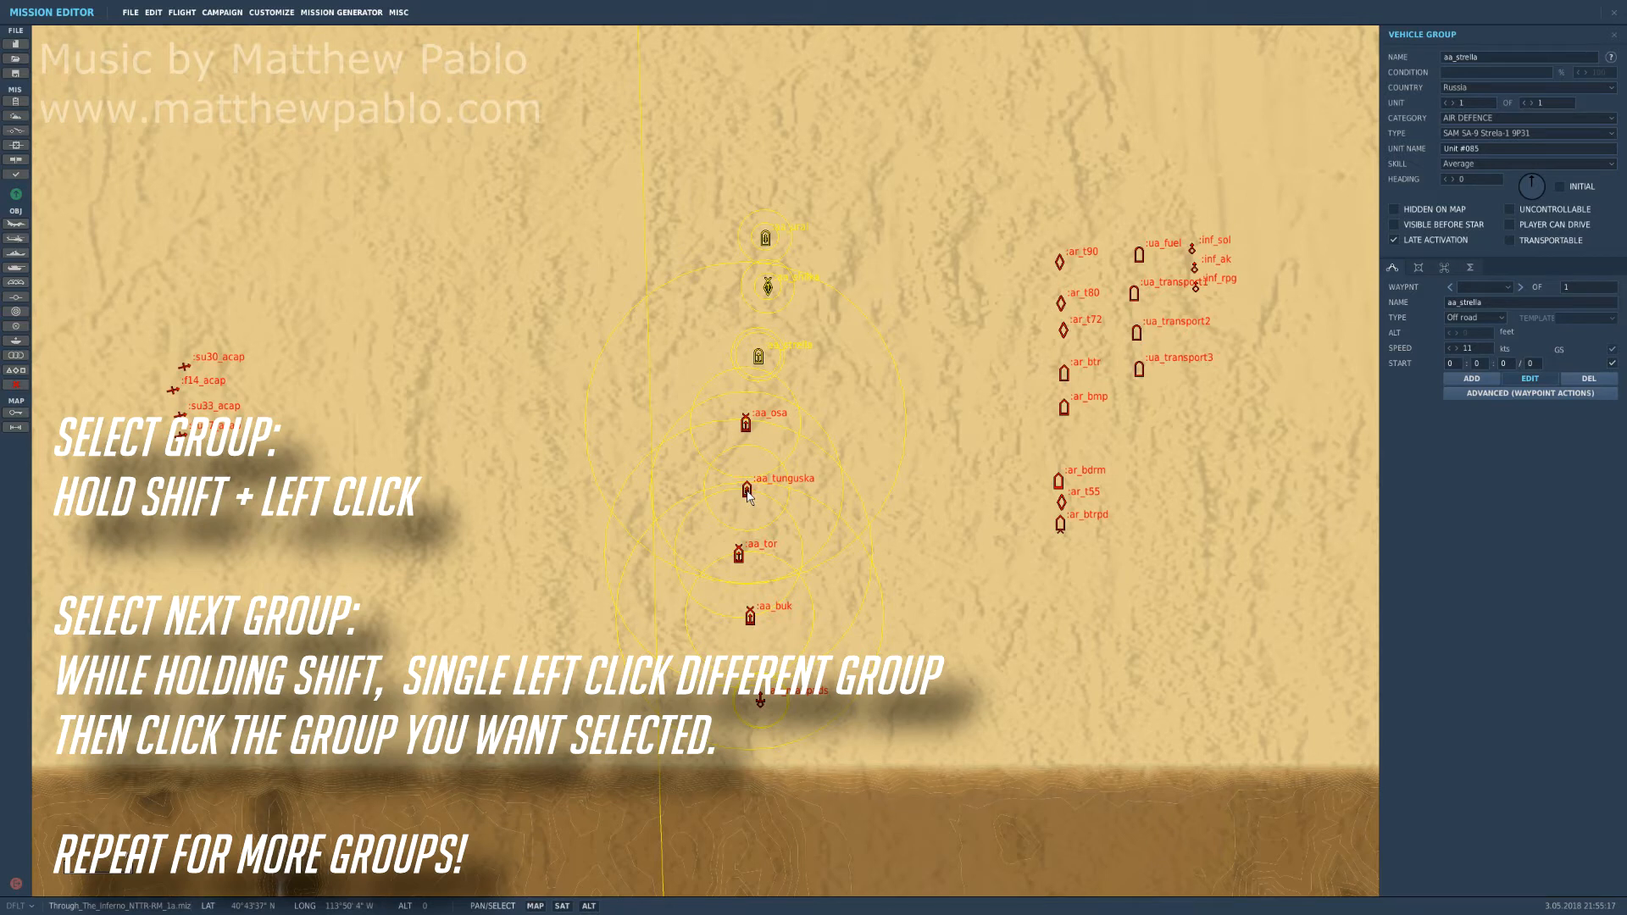
pyautogui.click(745, 424)
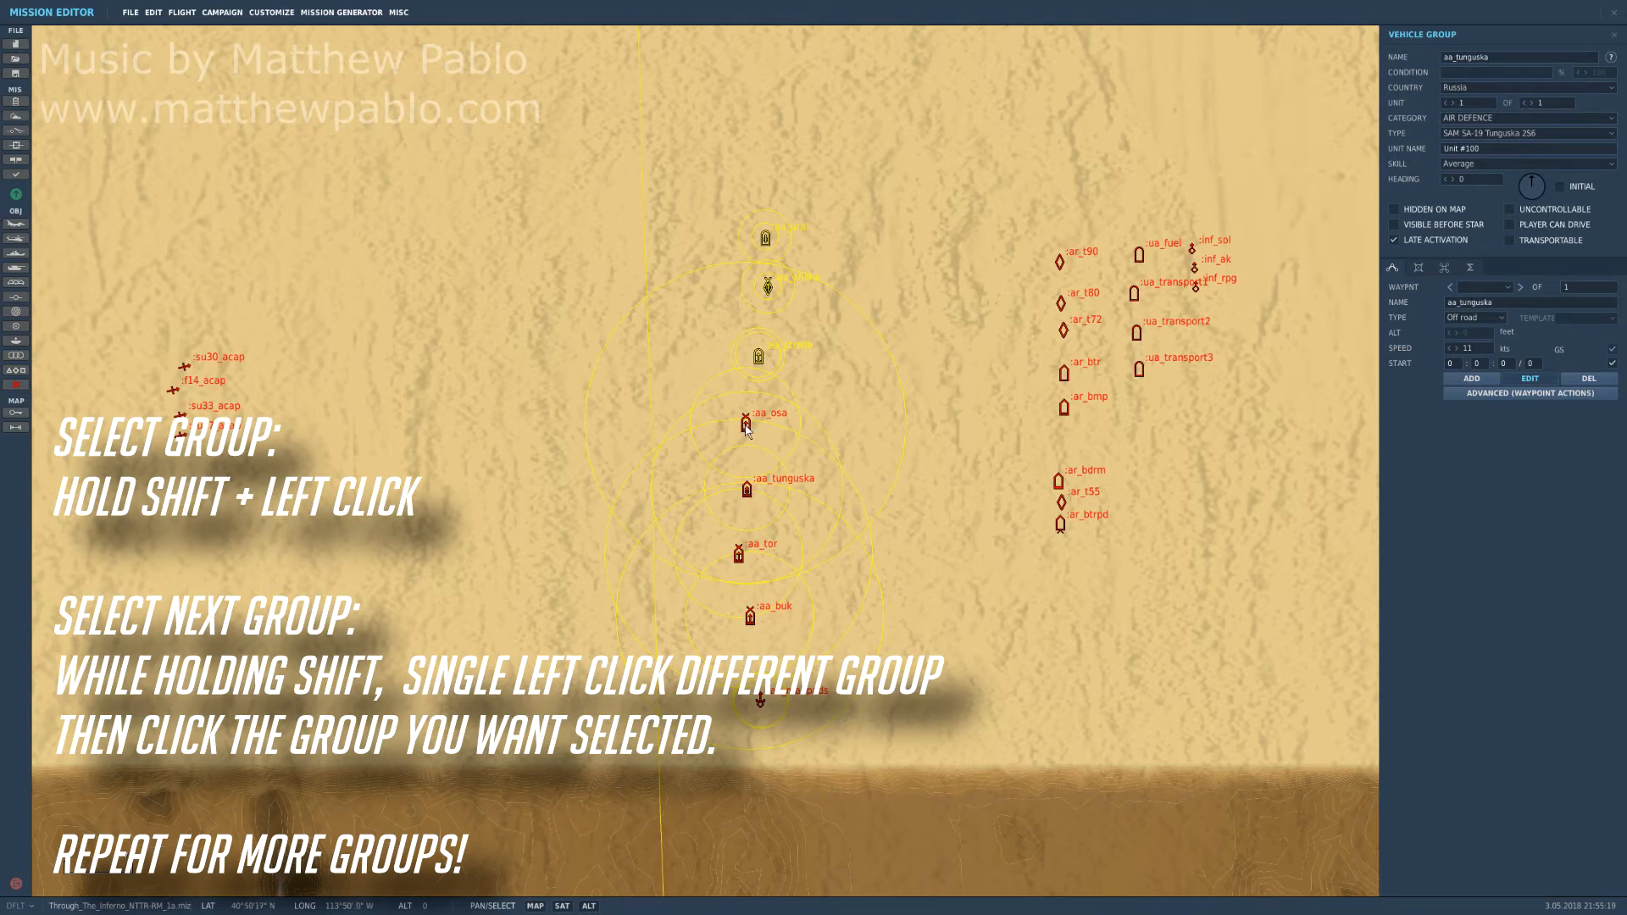
pyautogui.click(745, 426)
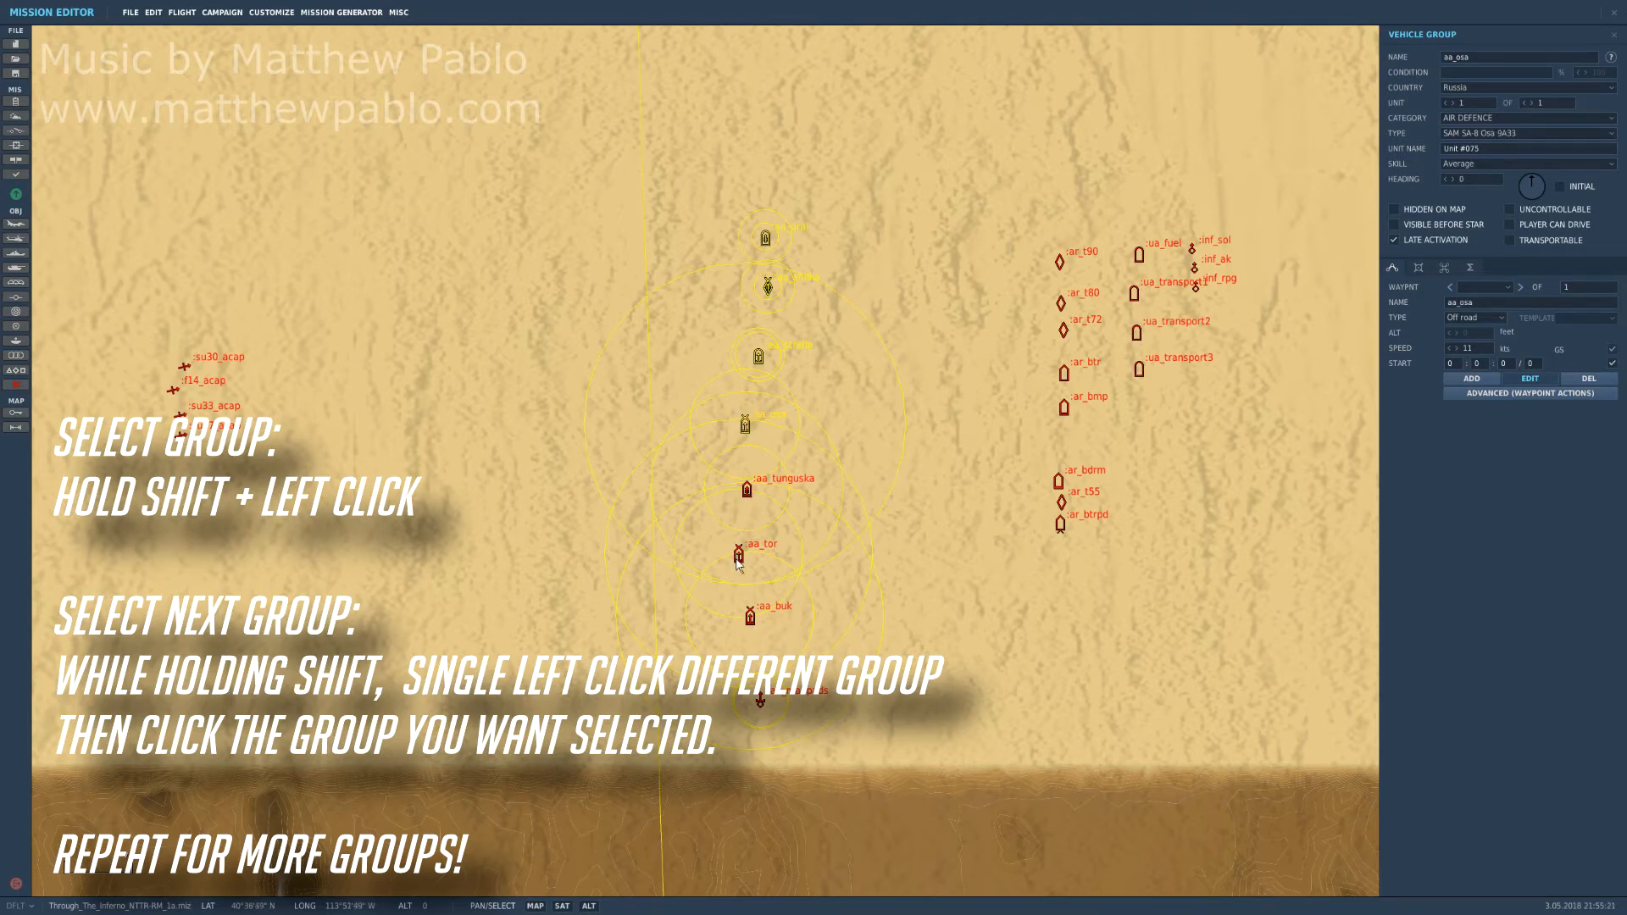
pyautogui.click(738, 553)
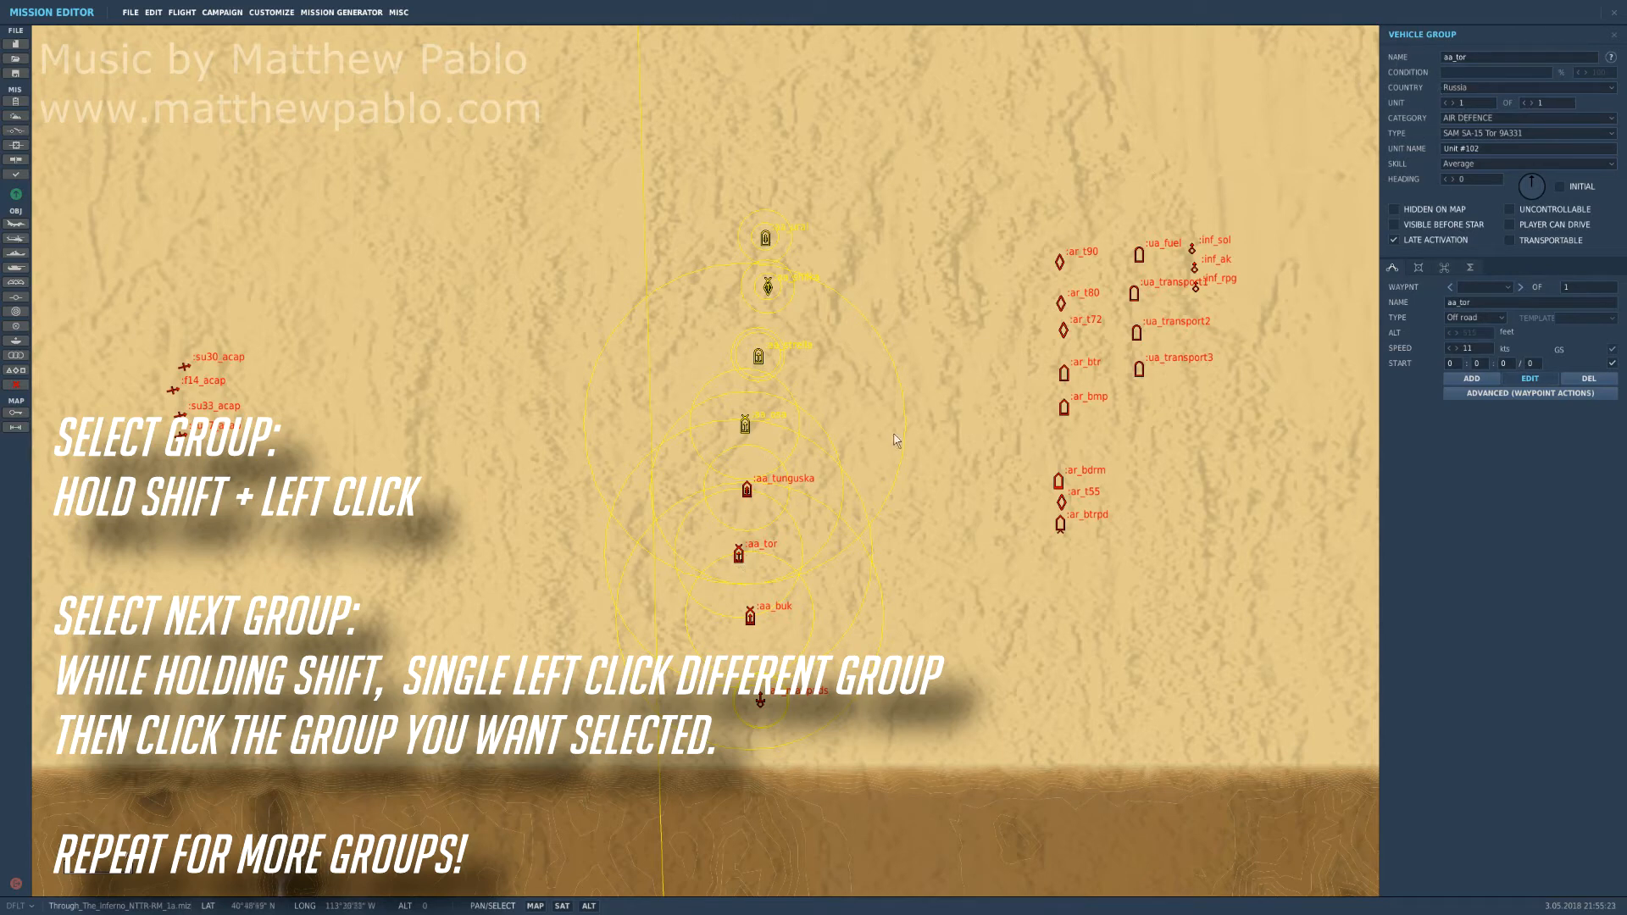
pyautogui.click(740, 489)
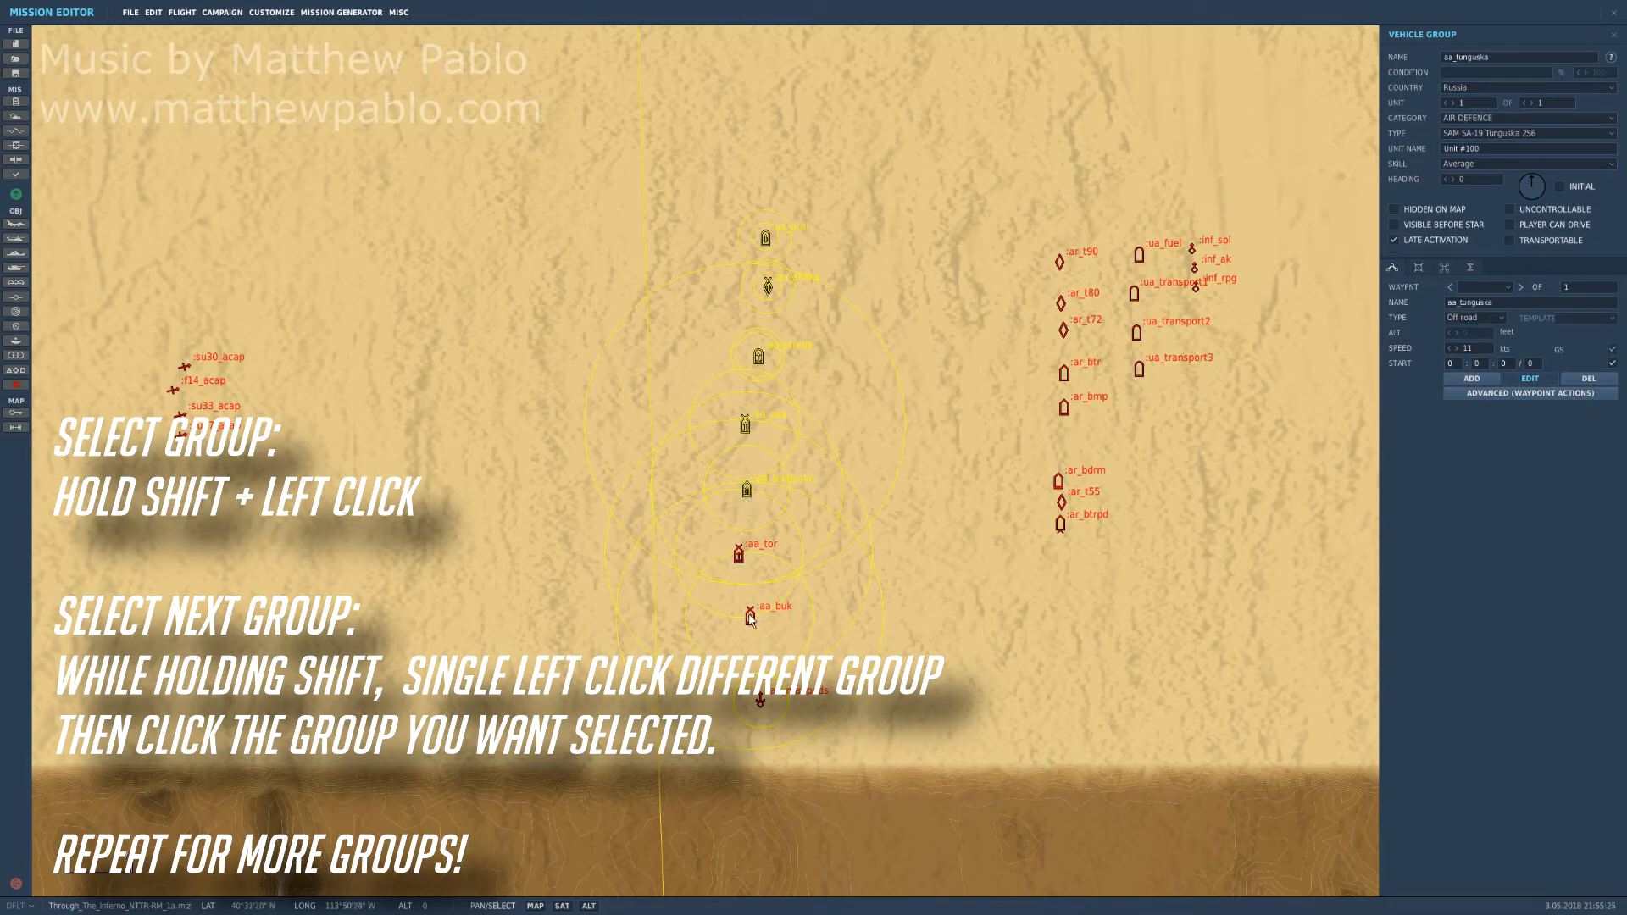
pyautogui.click(739, 554)
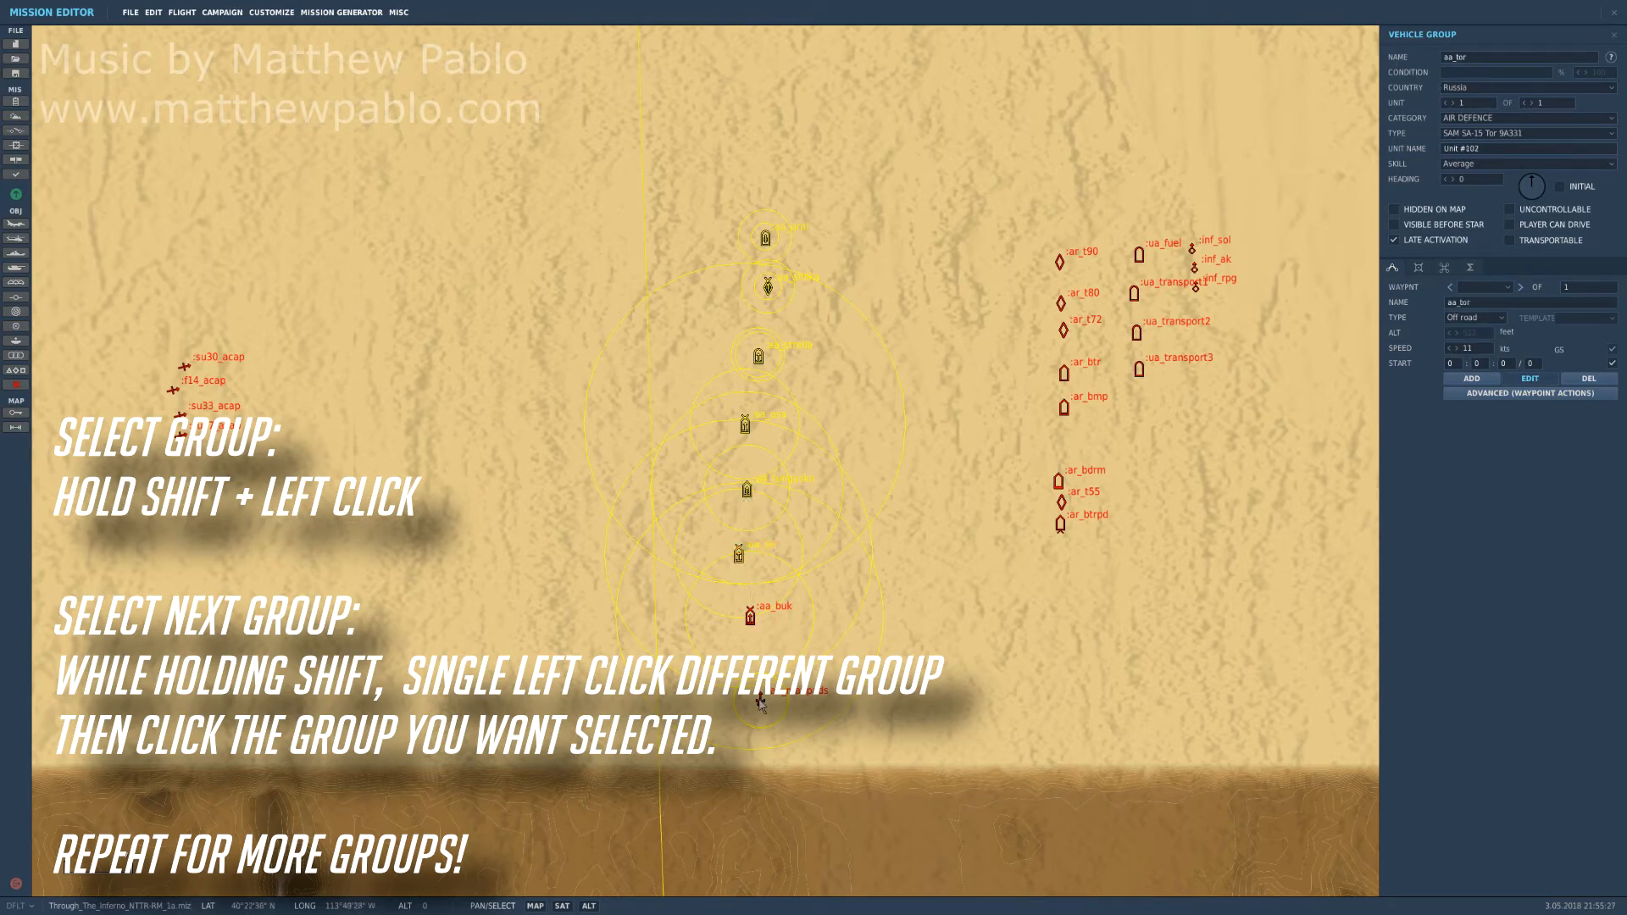
pyautogui.click(750, 615)
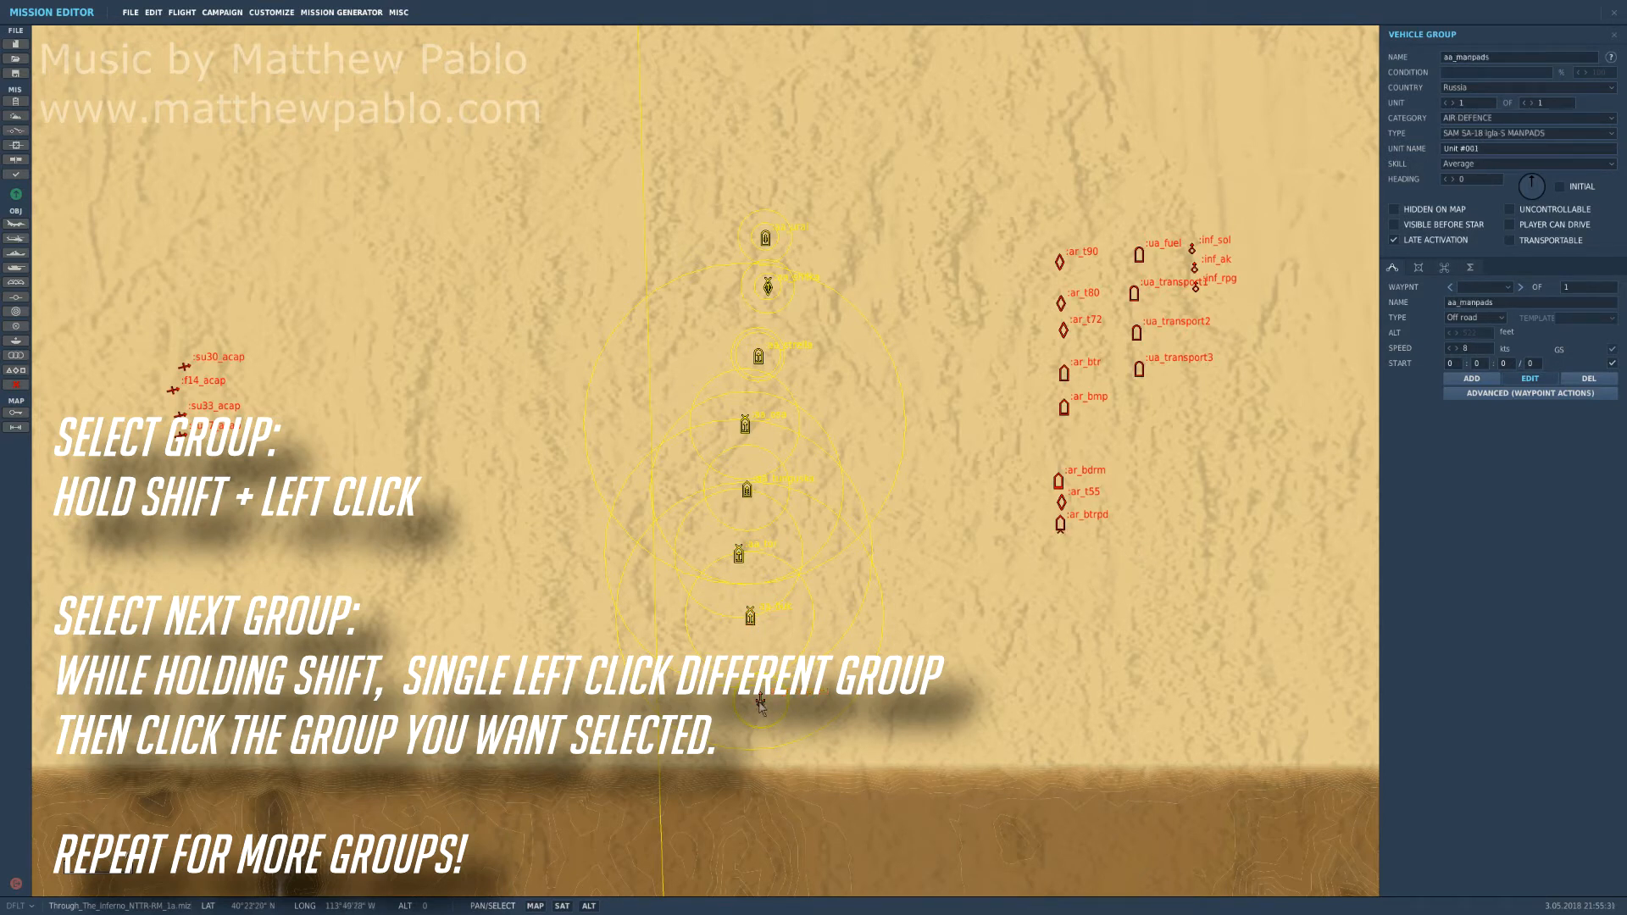
# Add the ar_t80, ar_bmp, ar_bdrm and ar_t55 armour groups to the selection.
pyautogui.click(1060, 516)
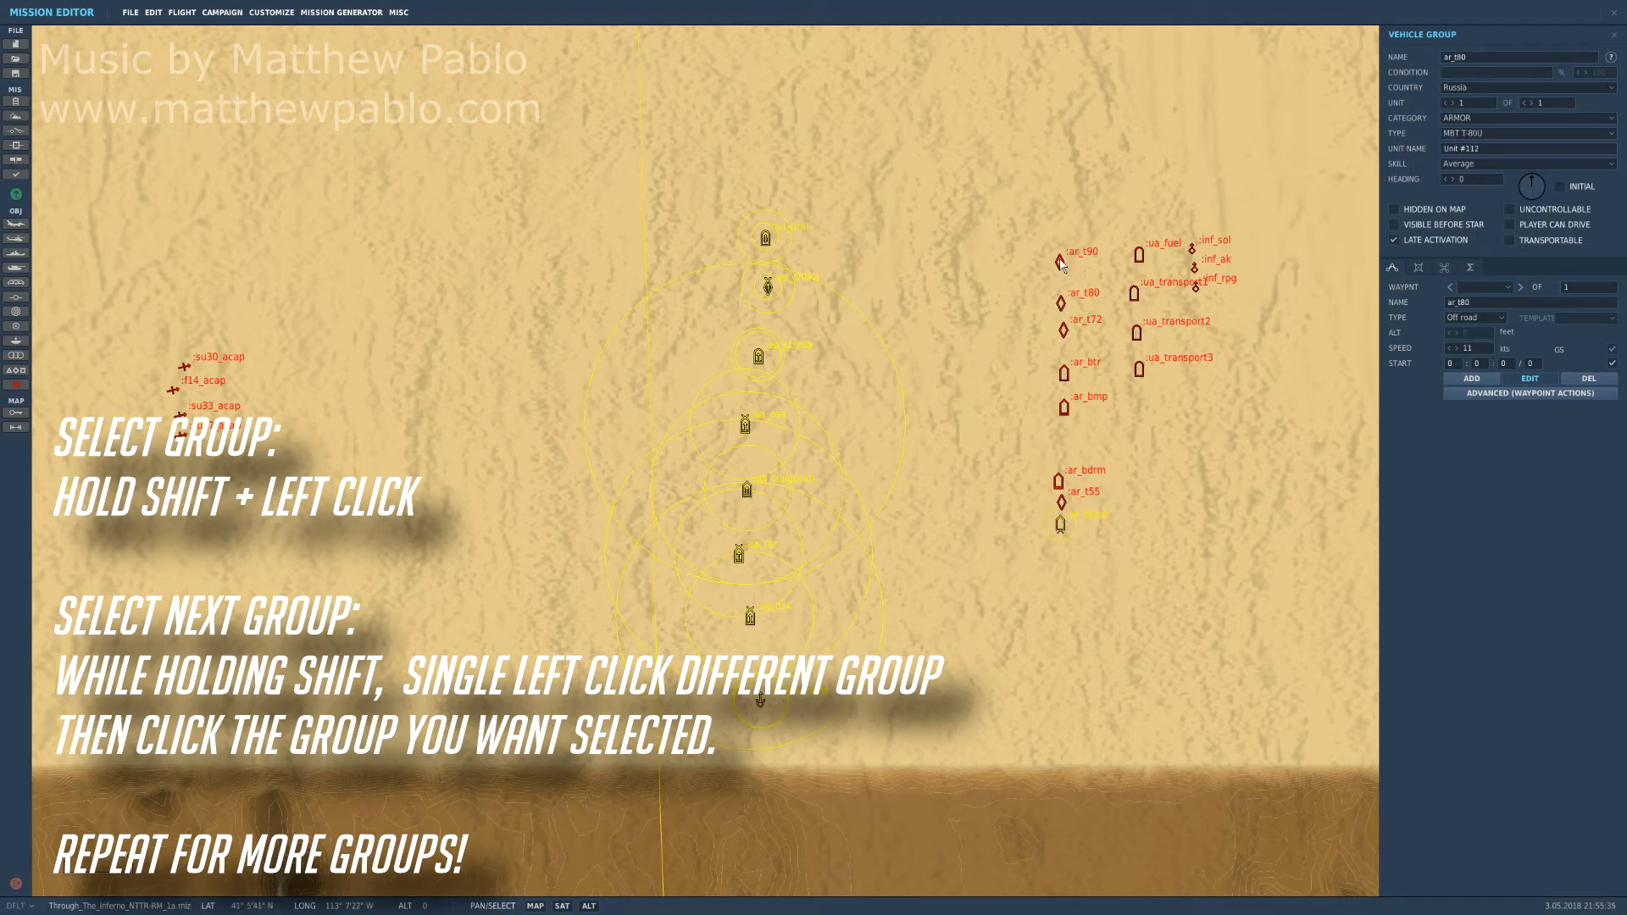
pyautogui.click(1060, 262)
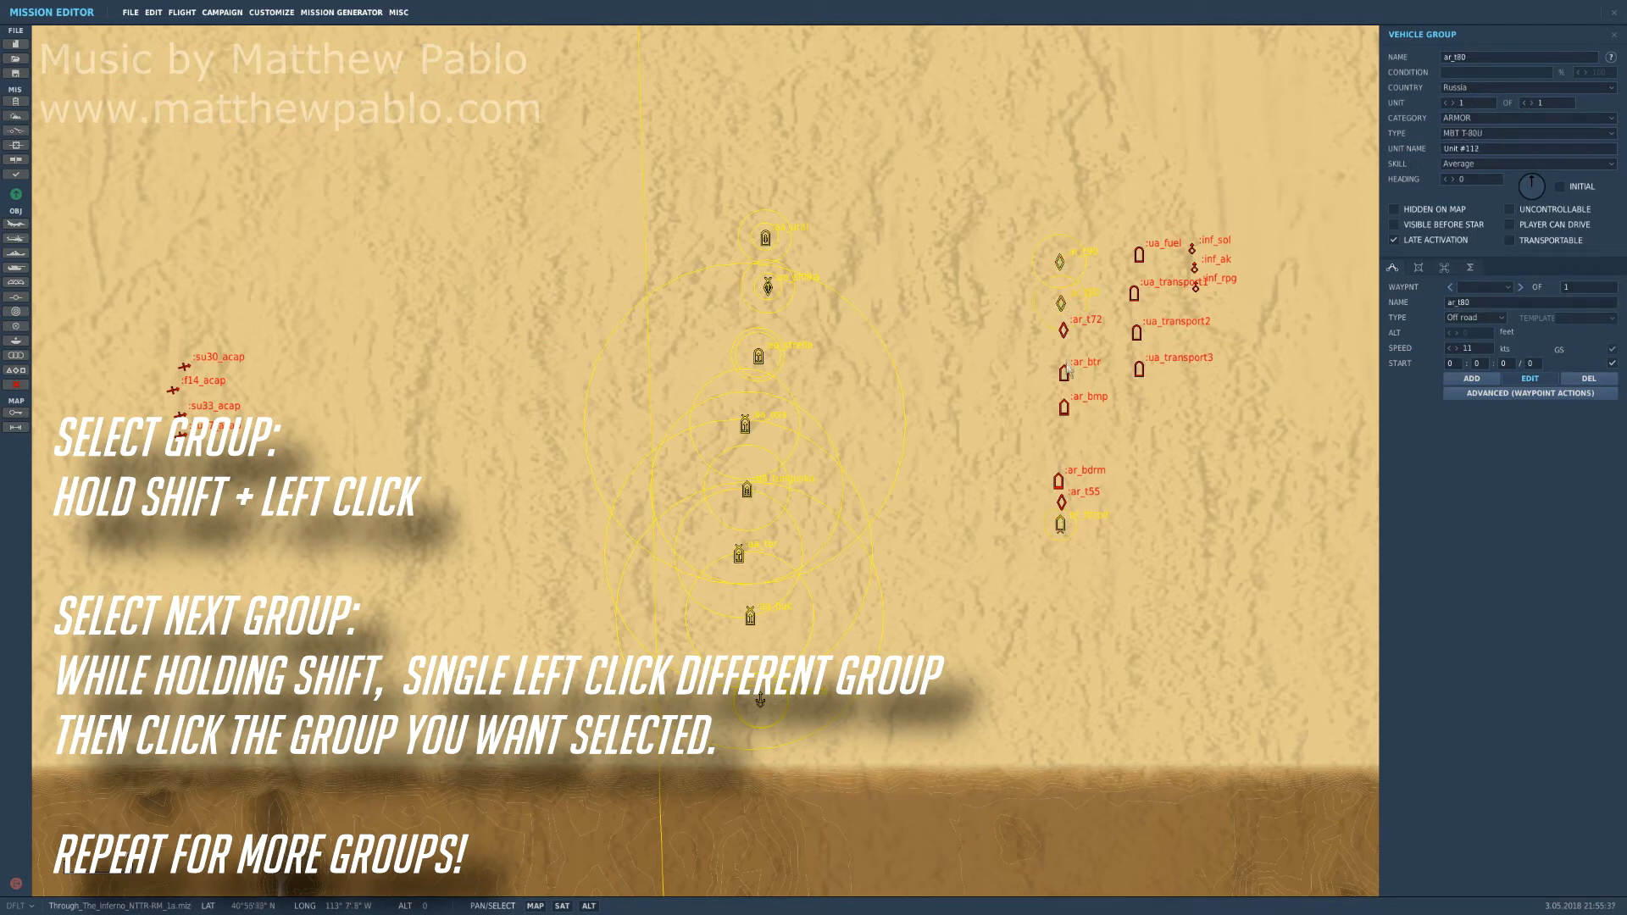
pyautogui.click(1063, 408)
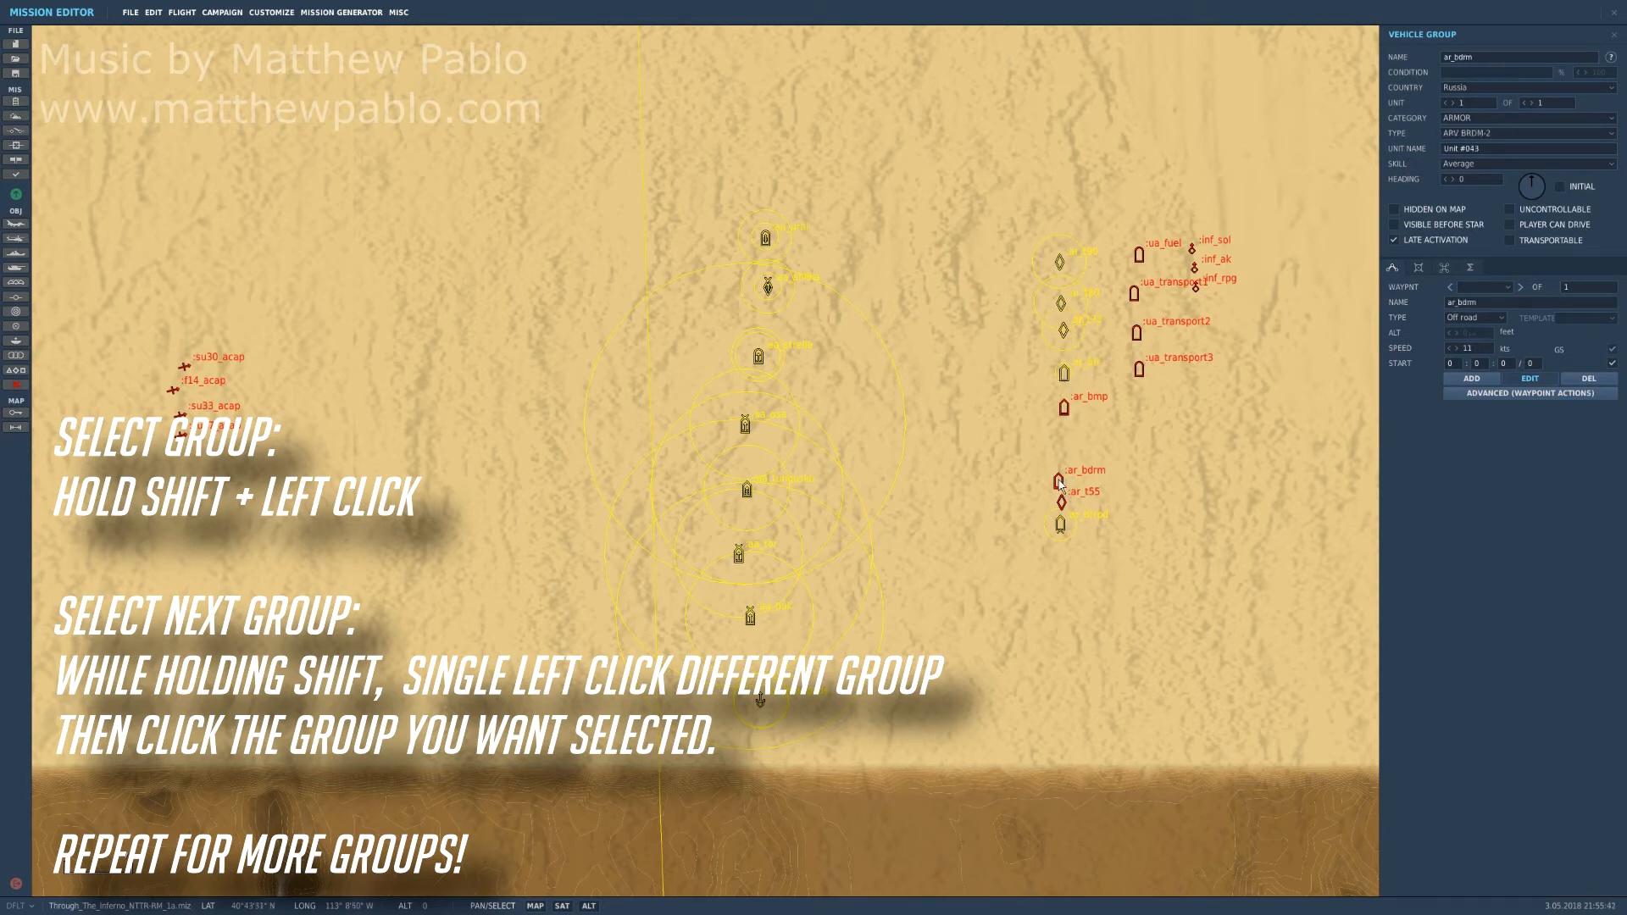
pyautogui.click(1060, 503)
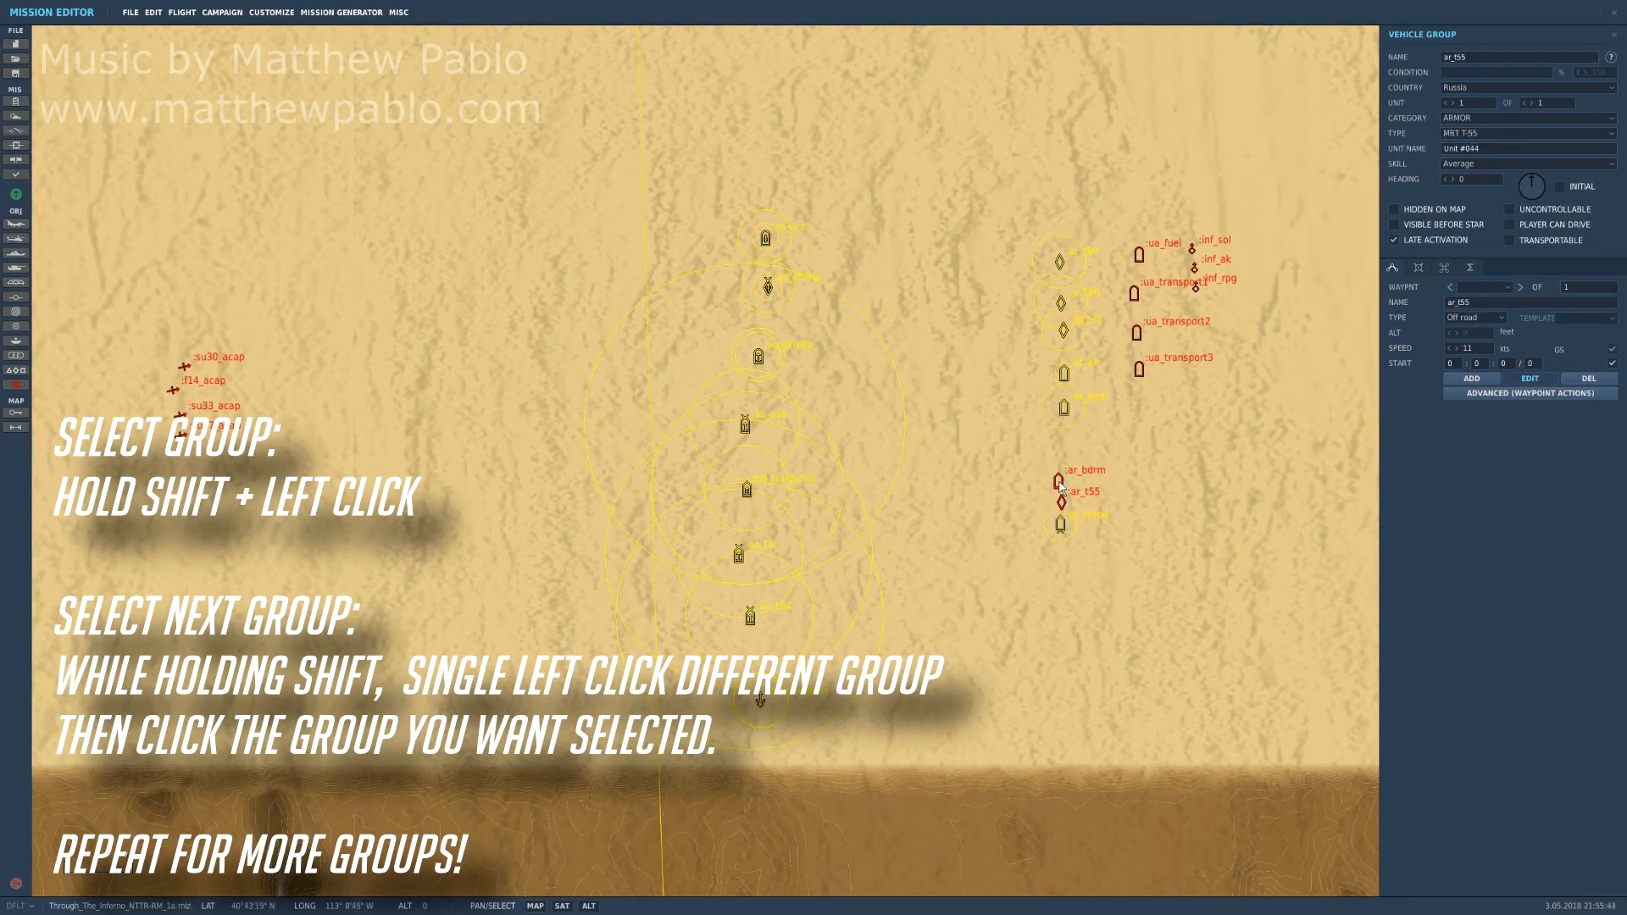
pyautogui.click(1059, 483)
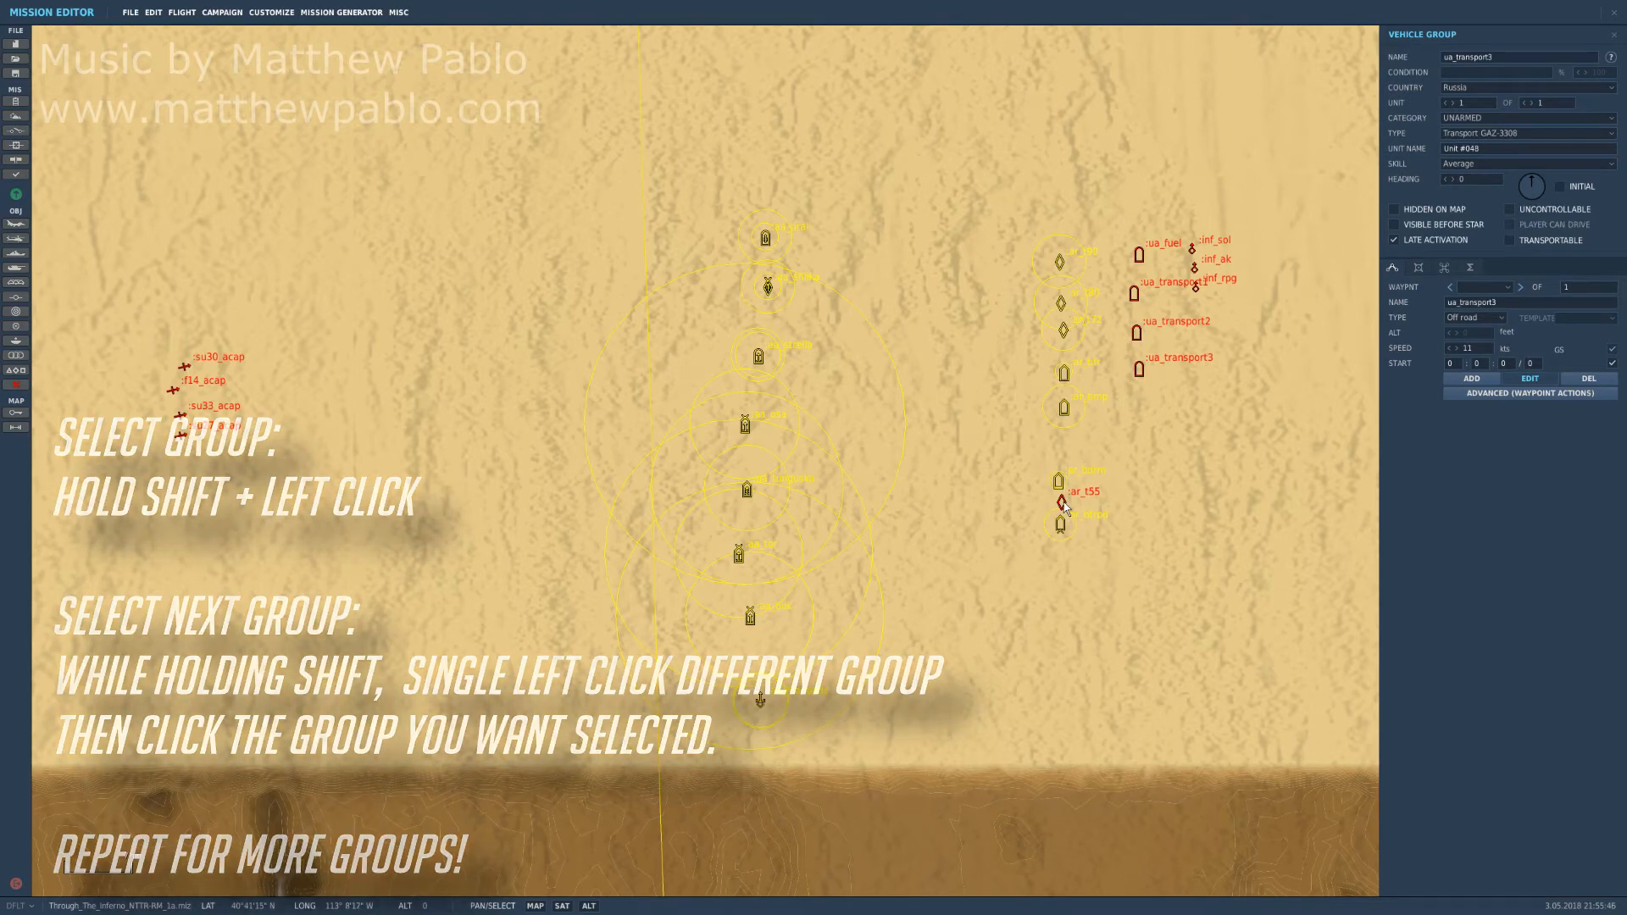
pyautogui.click(1060, 504)
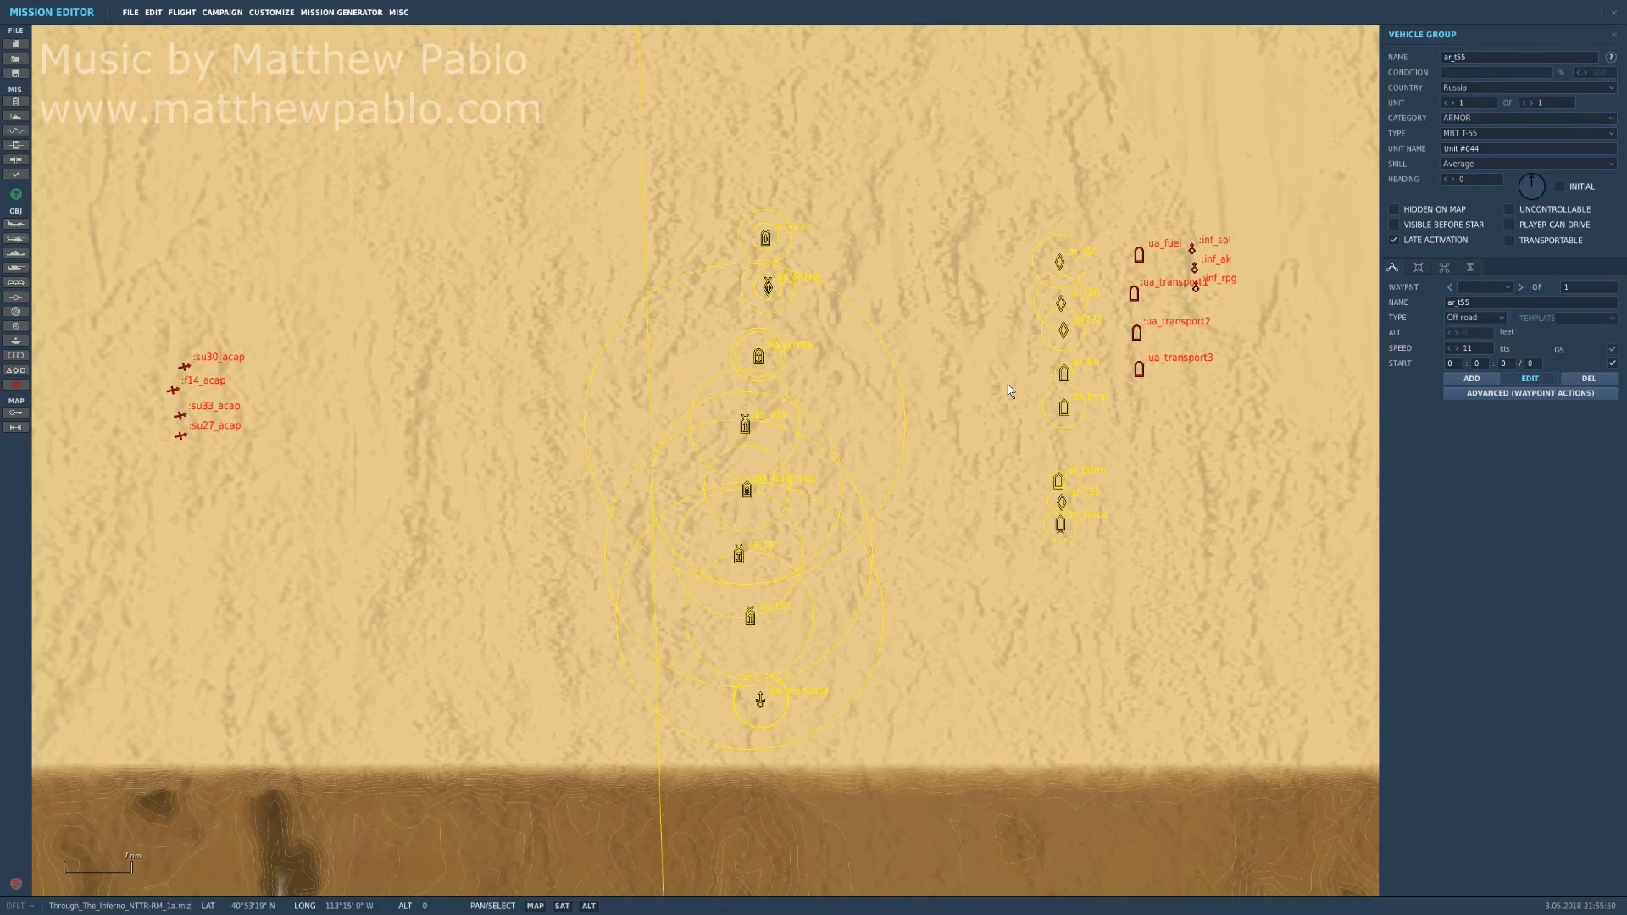
pyautogui.moveTo(947, 393)
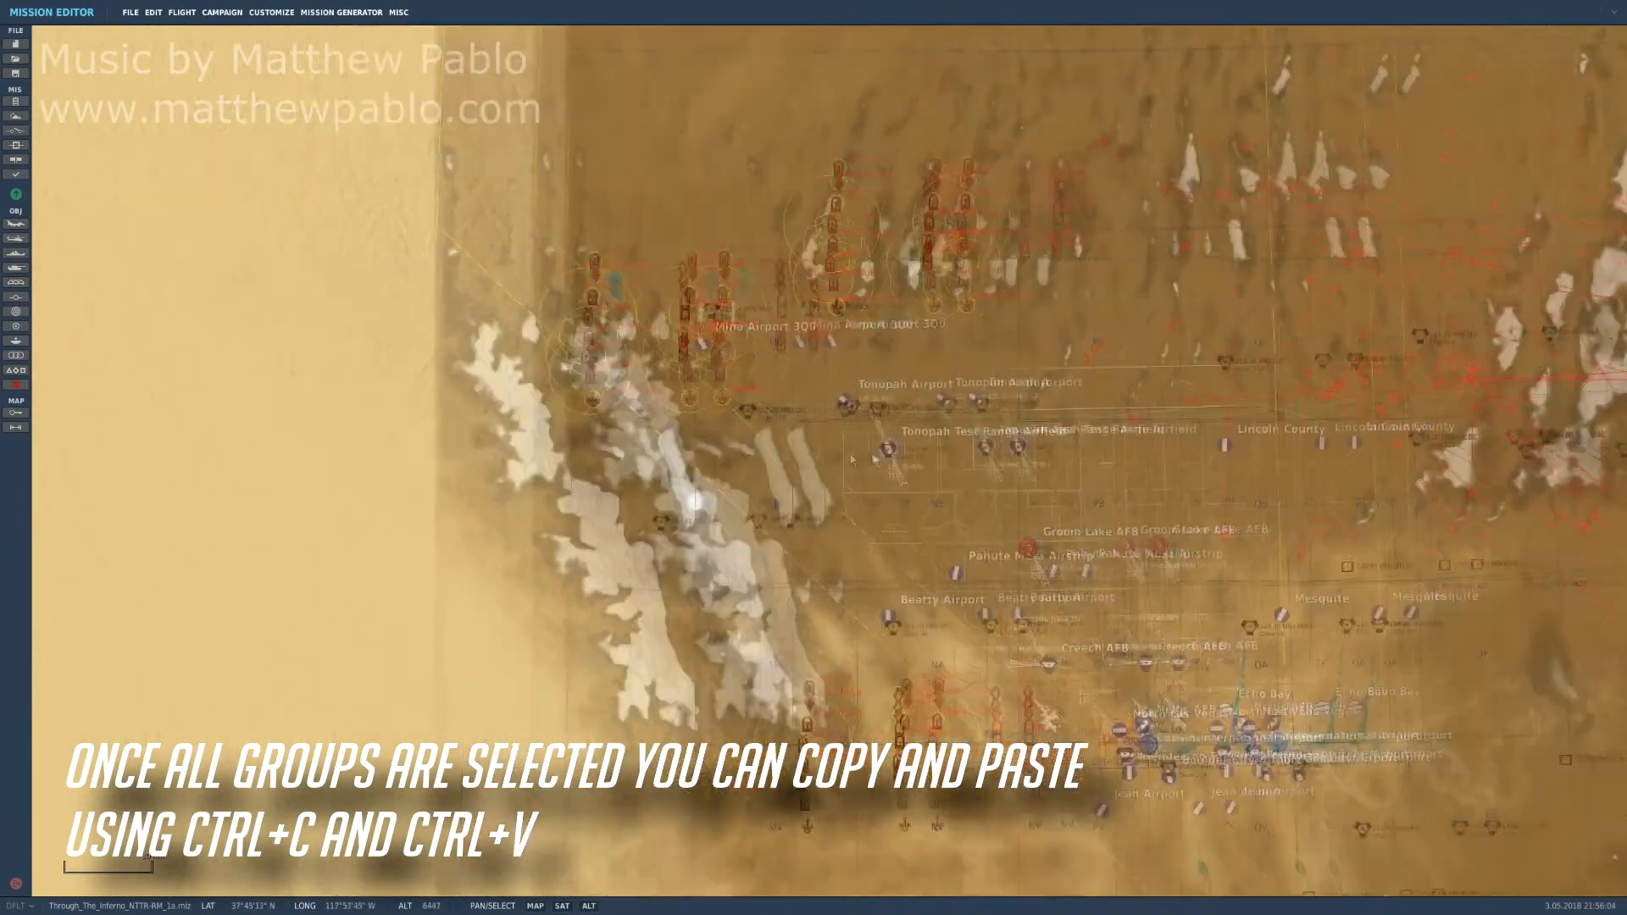
# Create a new mission from the File menu and confirm discarding unsaved changes.
pyautogui.click(130, 11)
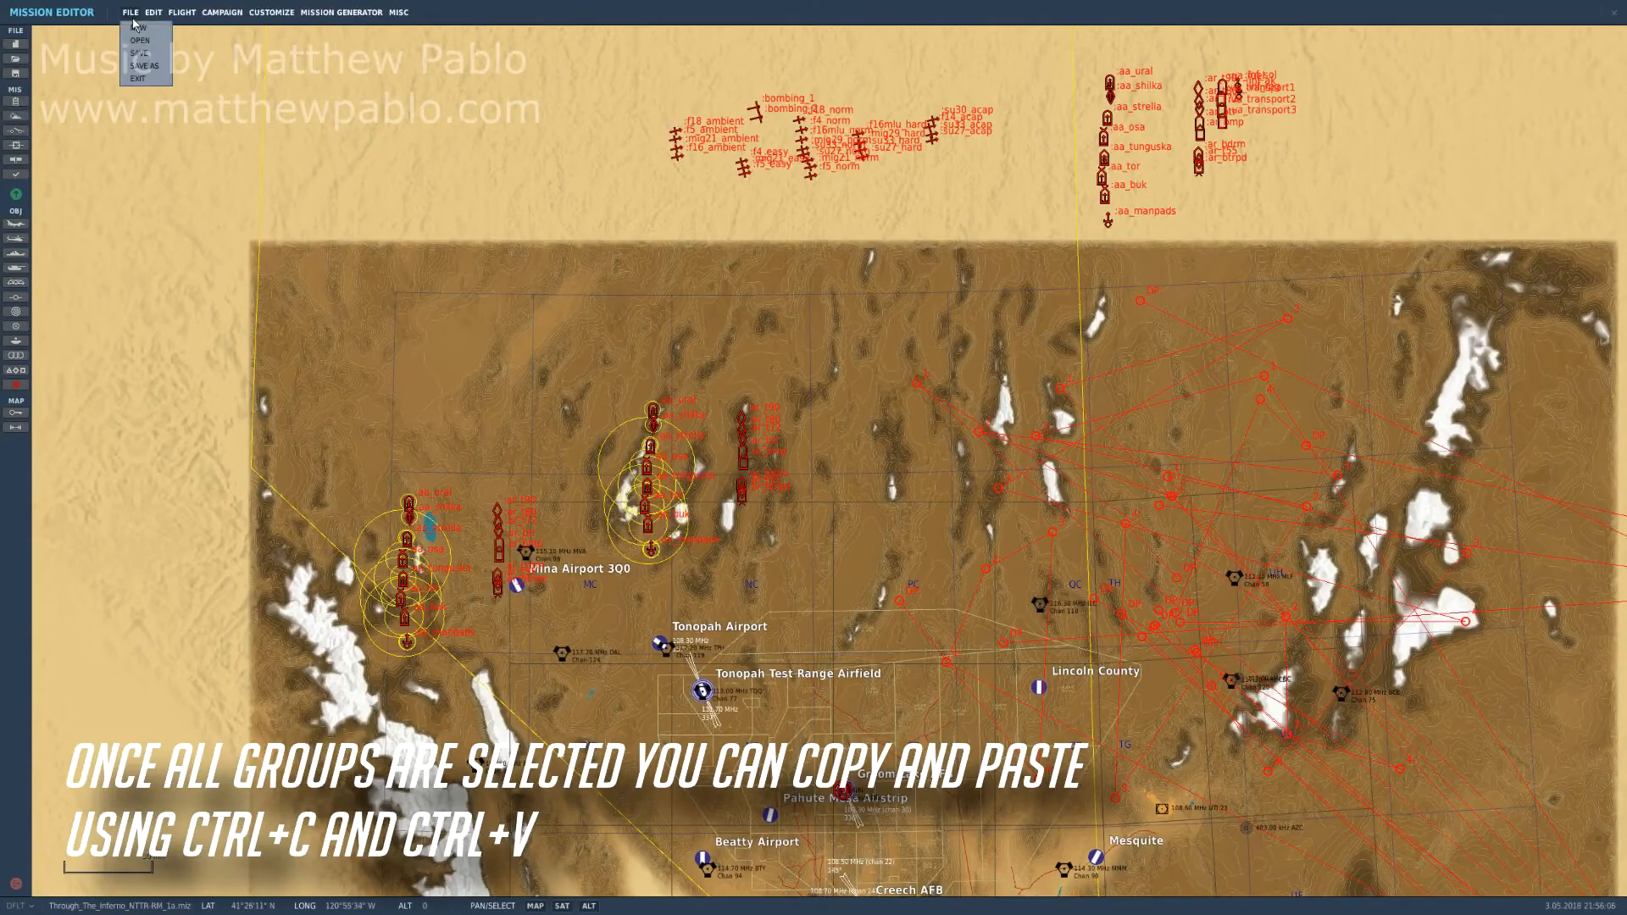
pyautogui.click(138, 26)
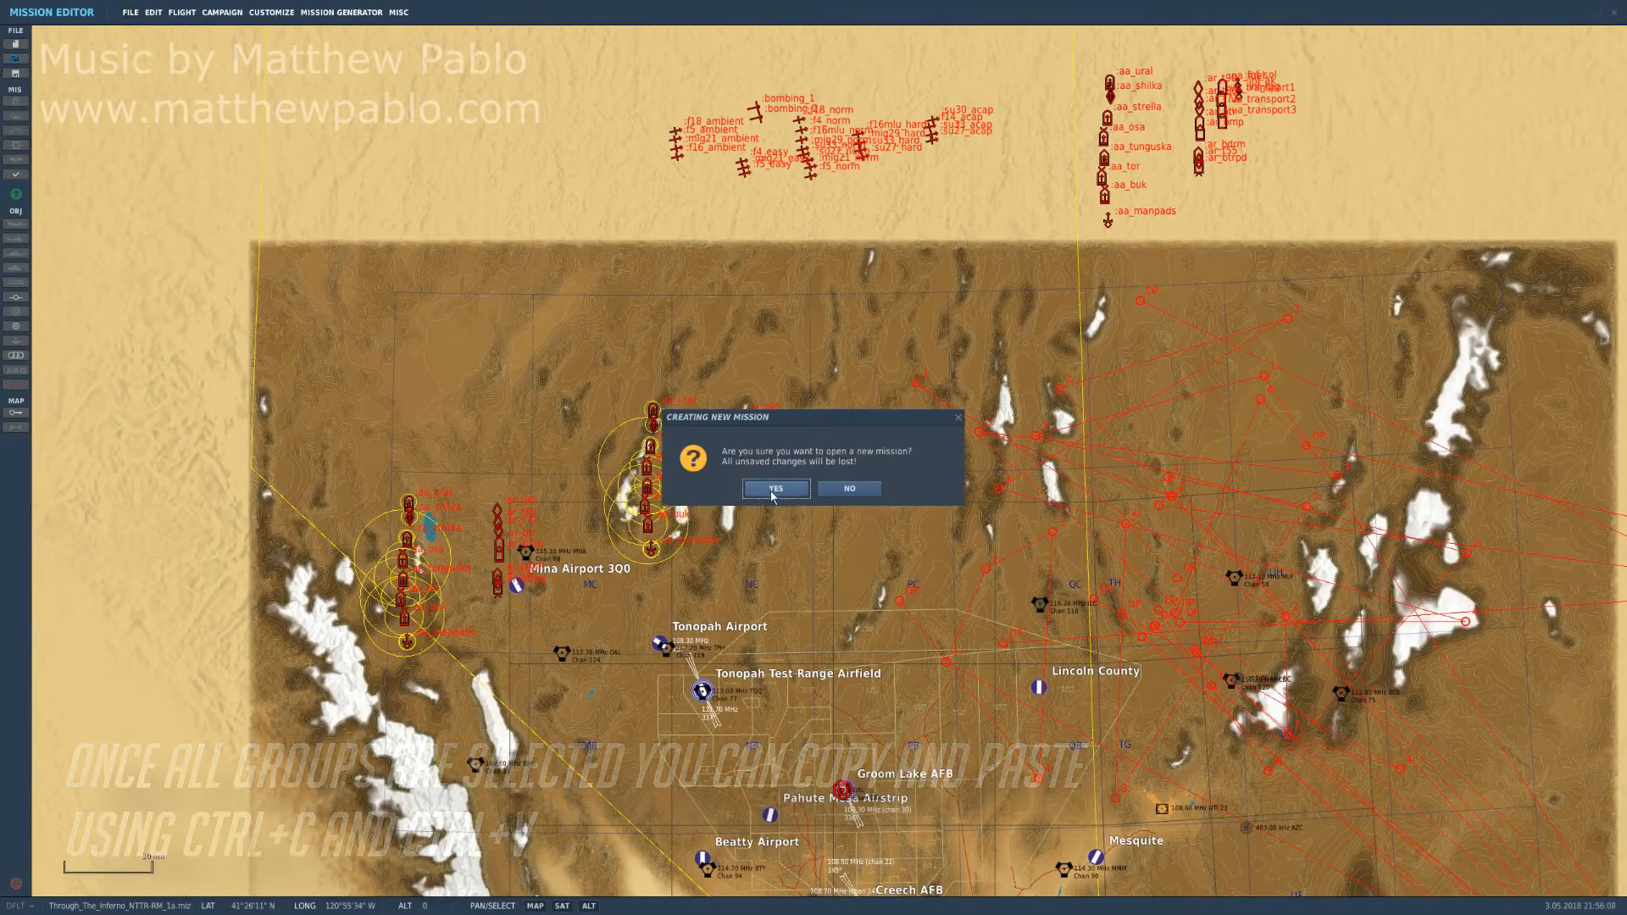
pyautogui.click(774, 488)
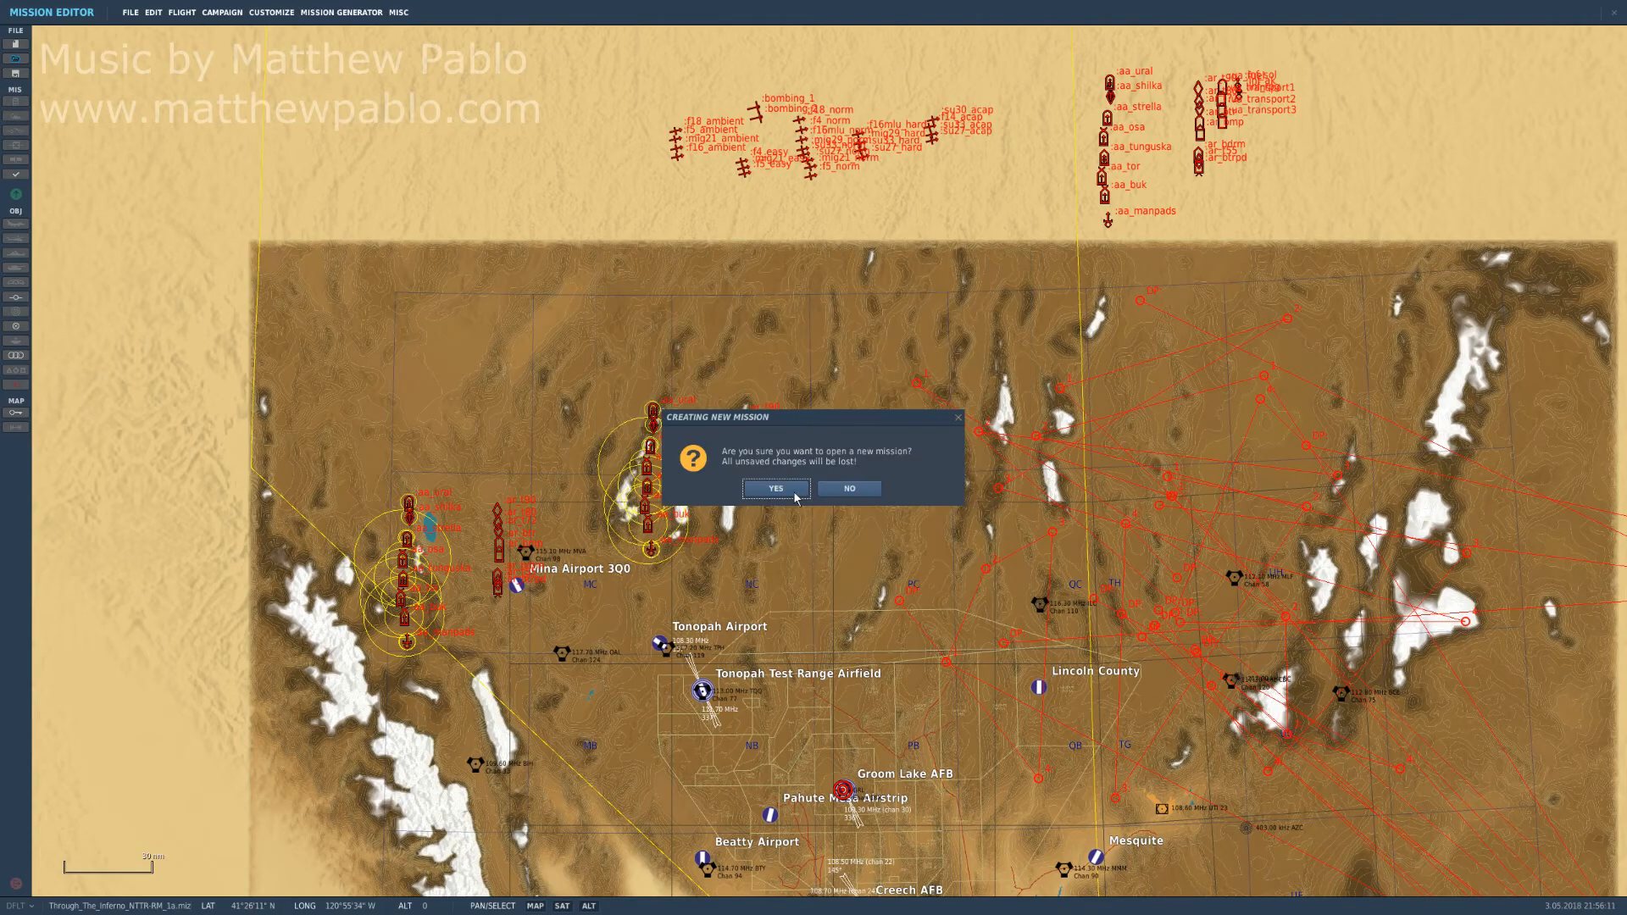
pyautogui.click(773, 488)
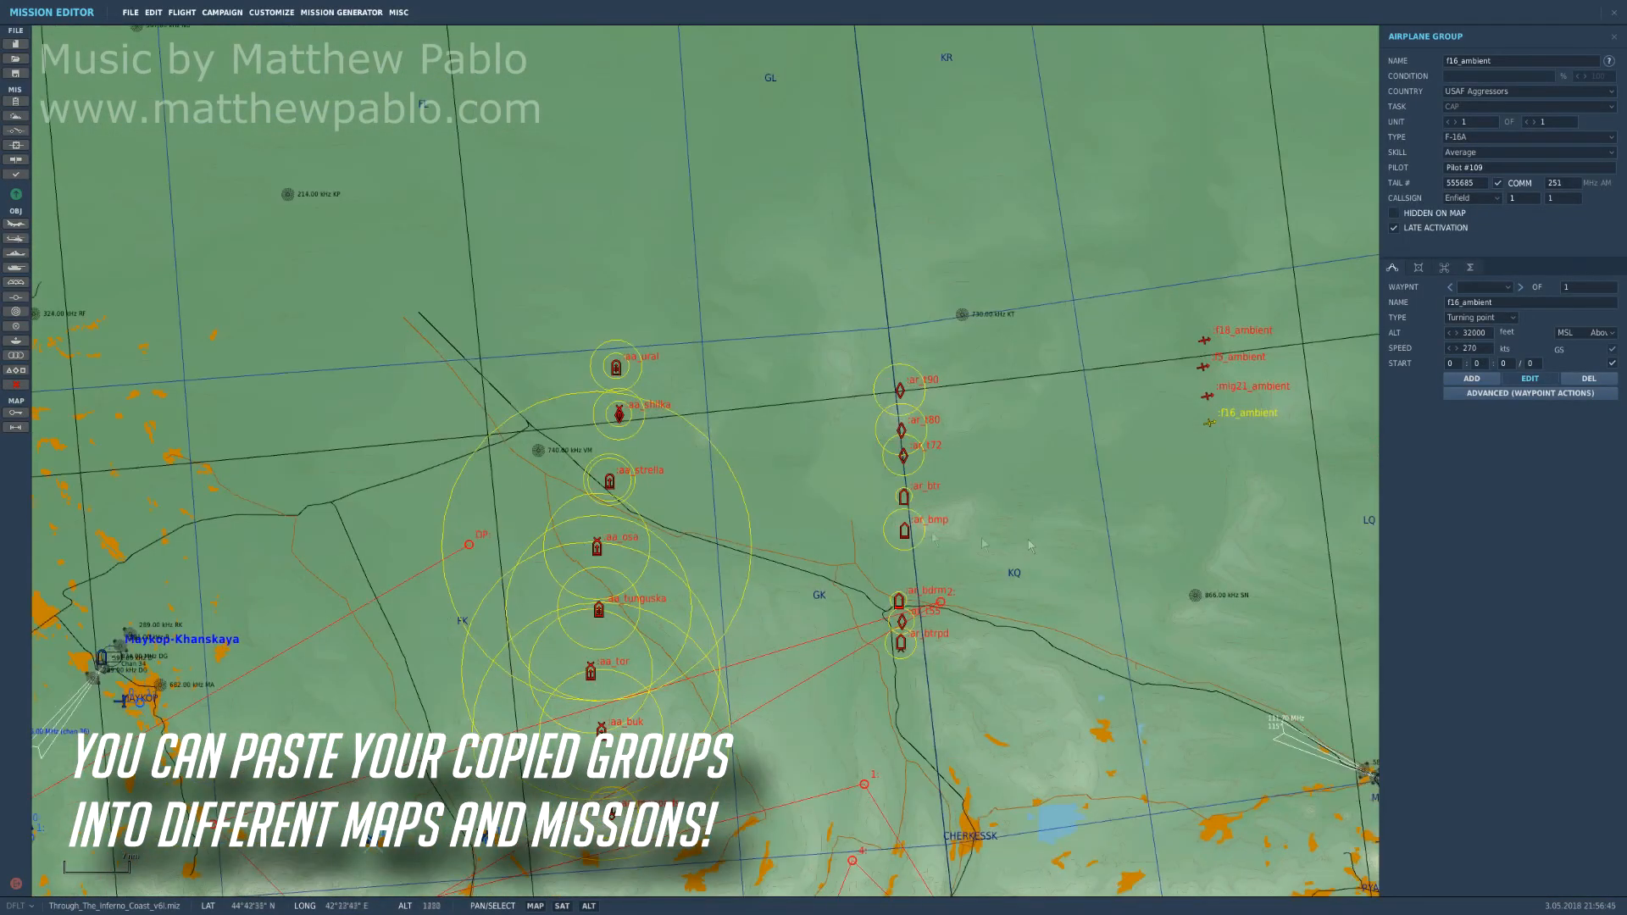
# Check the pasted aa_ural group near Maykop-Khanskaya.
pyautogui.click(615, 366)
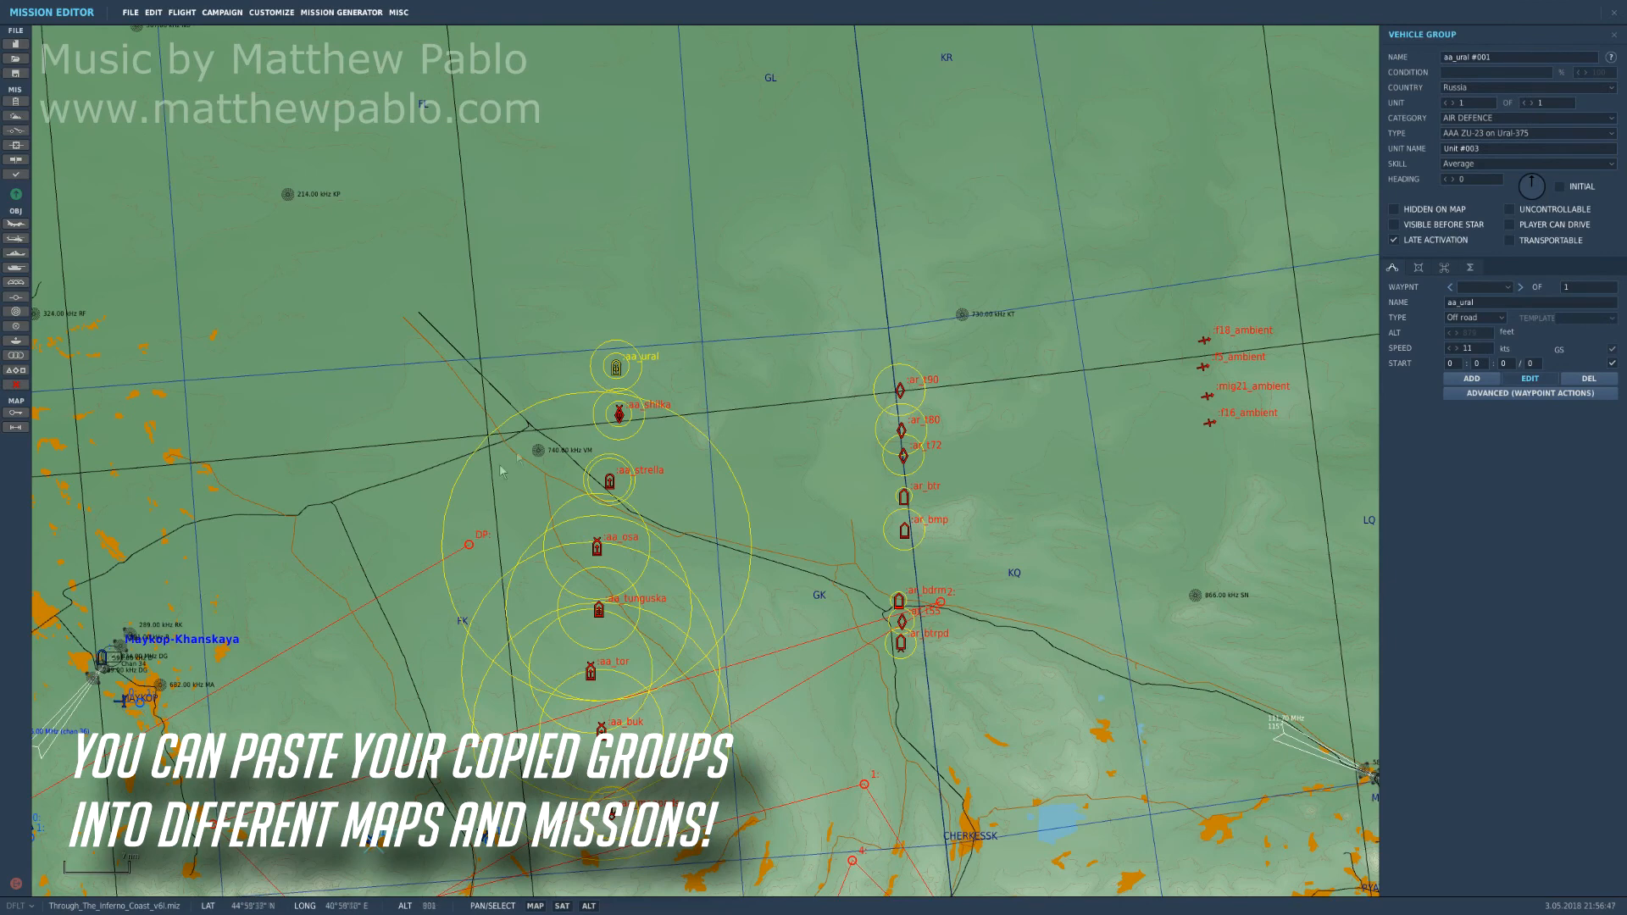